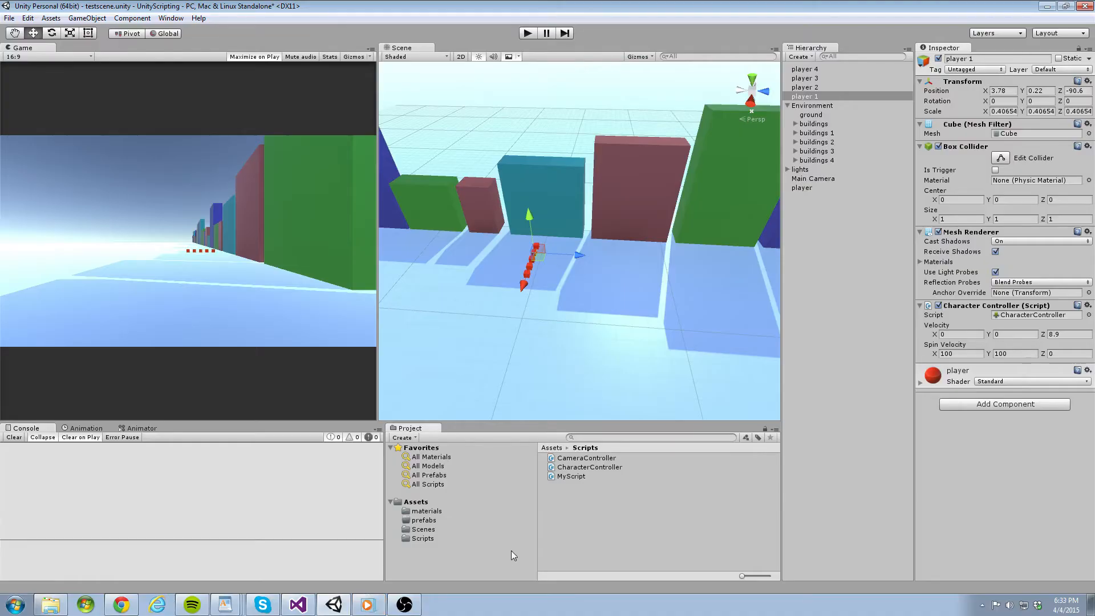
{"action": "mouse_move", "coordinate": [548, 504]}
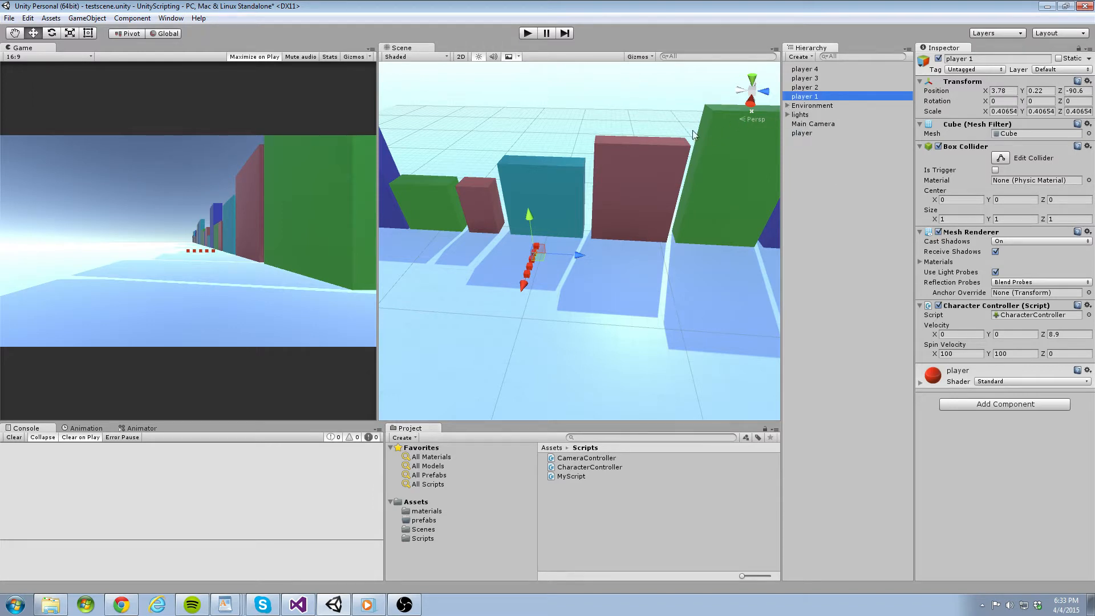
{"action": "mouse_move", "coordinate": [644, 165]}
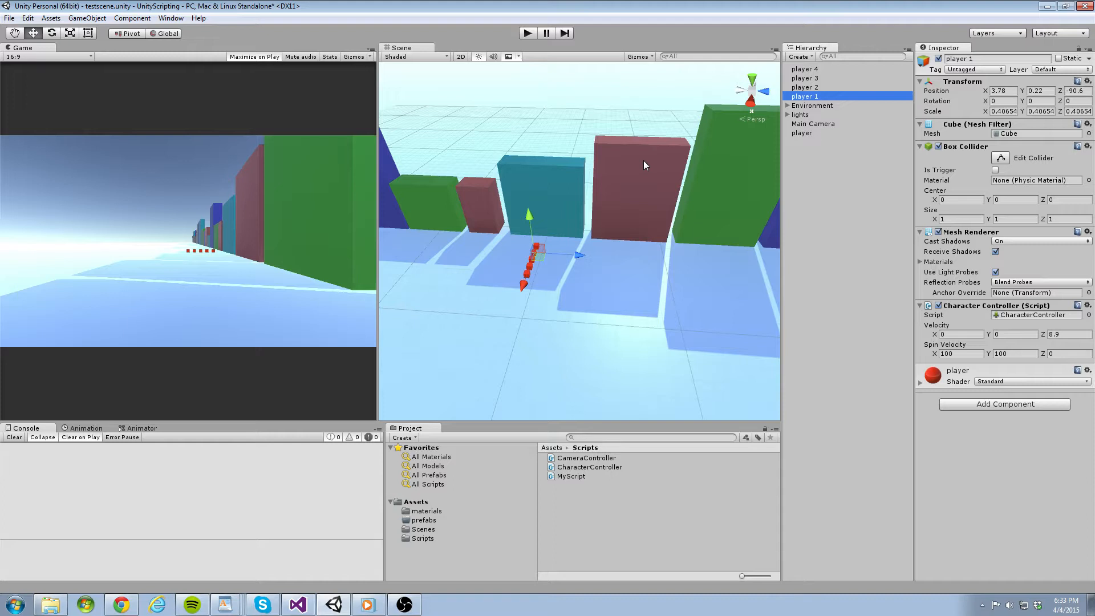
{"action": "mouse_move", "coordinate": [570, 89]}
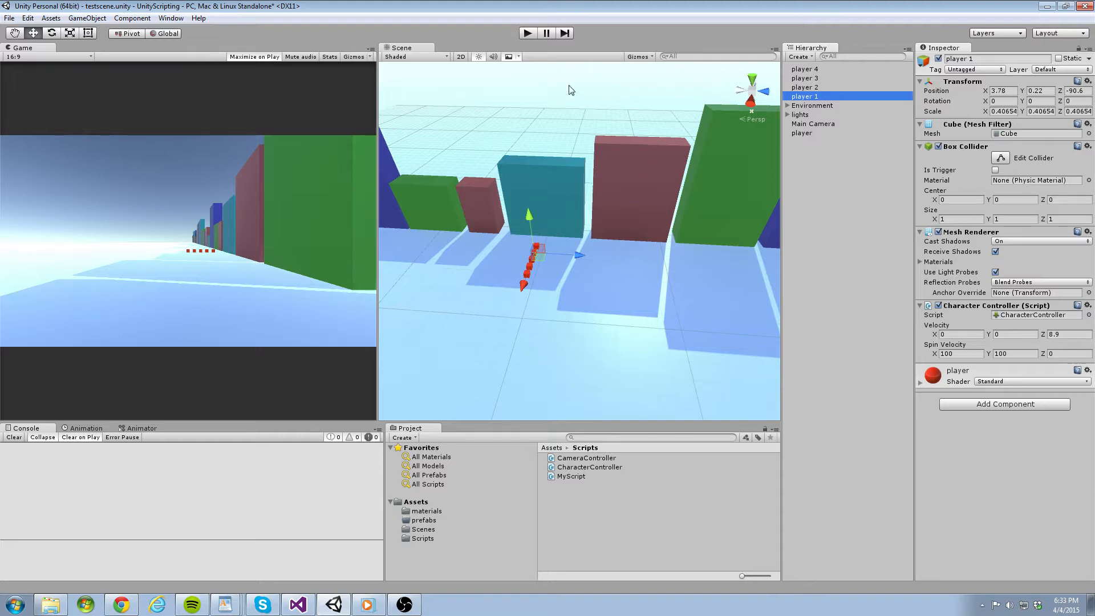
Delete player 1–4 and player, leaving only Environment, lights and Main Camera.
{"action": "left_click", "coordinate": [527, 33]}
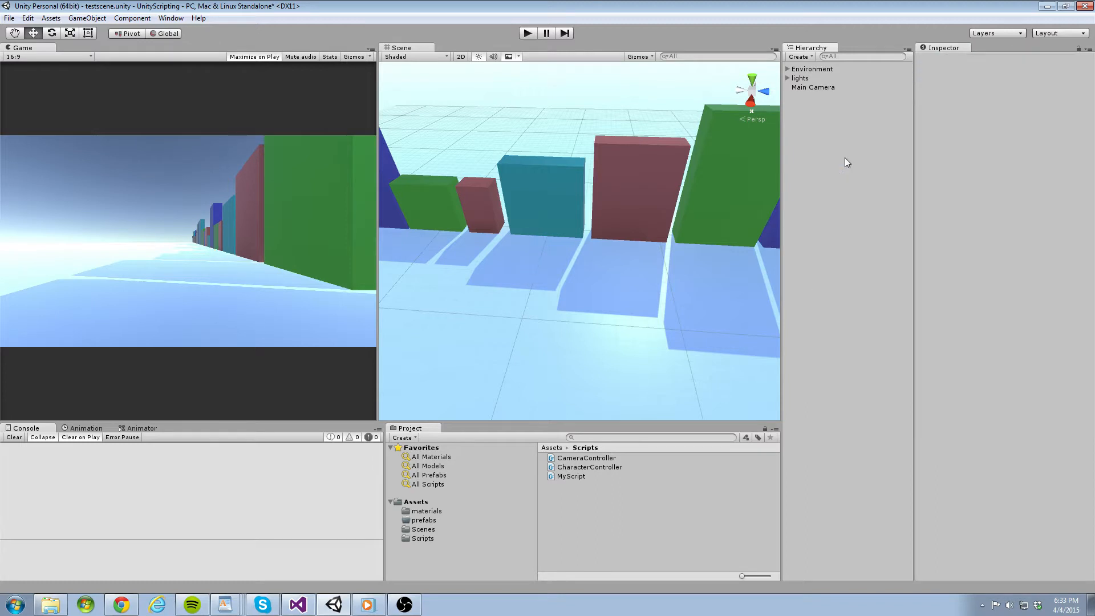
Delete the old CameraController and CharacterController scripts from the Project window.
{"action": "left_click", "coordinate": [589, 467]}
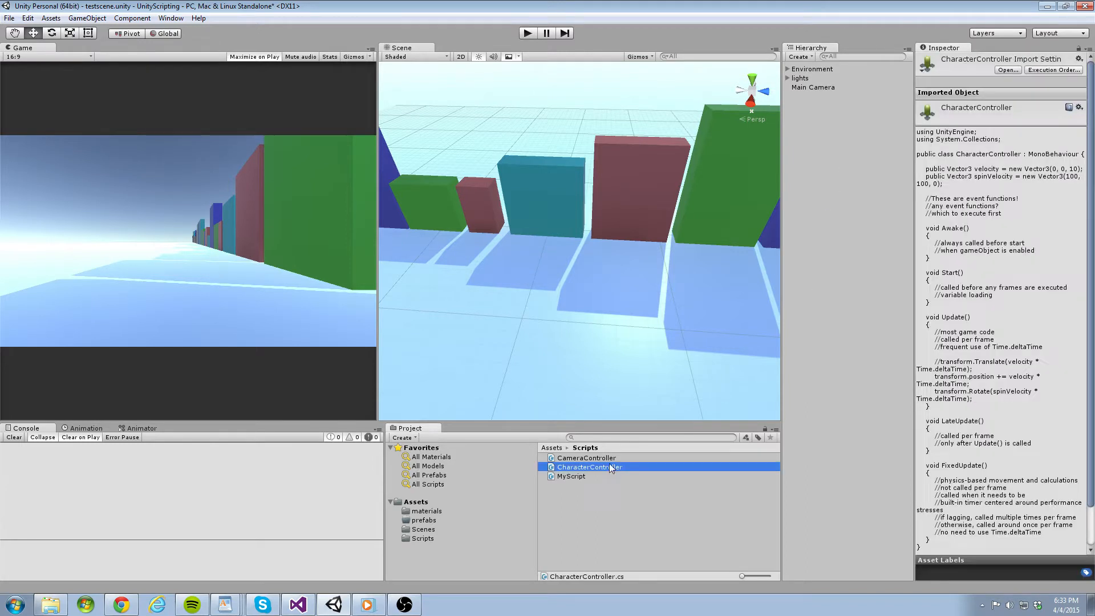
{"action": "right_click", "coordinate": [585, 457]}
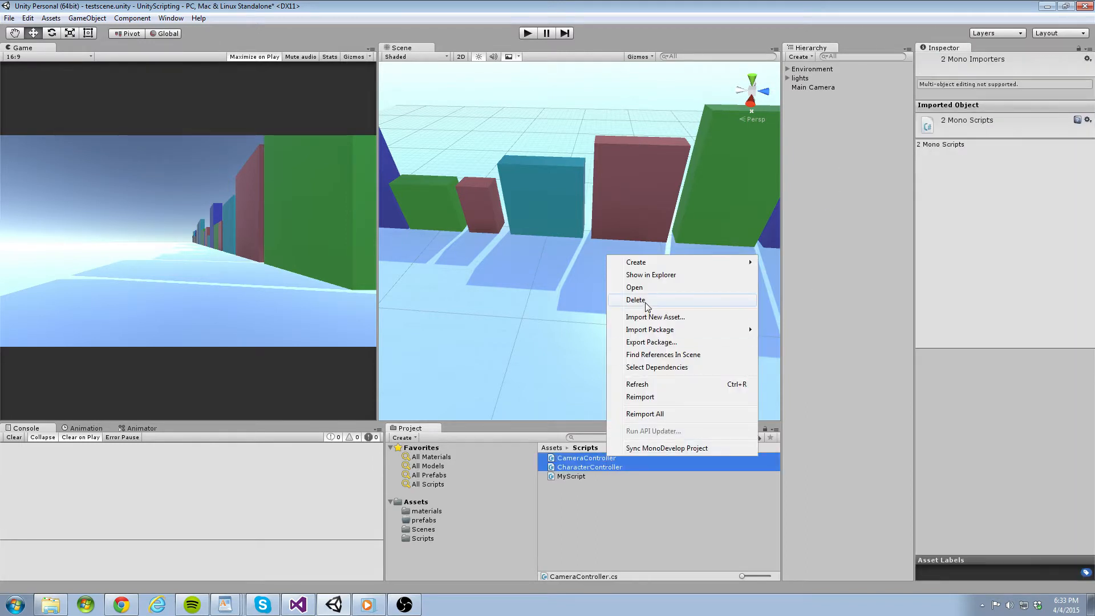
{"action": "left_click", "coordinate": [636, 299]}
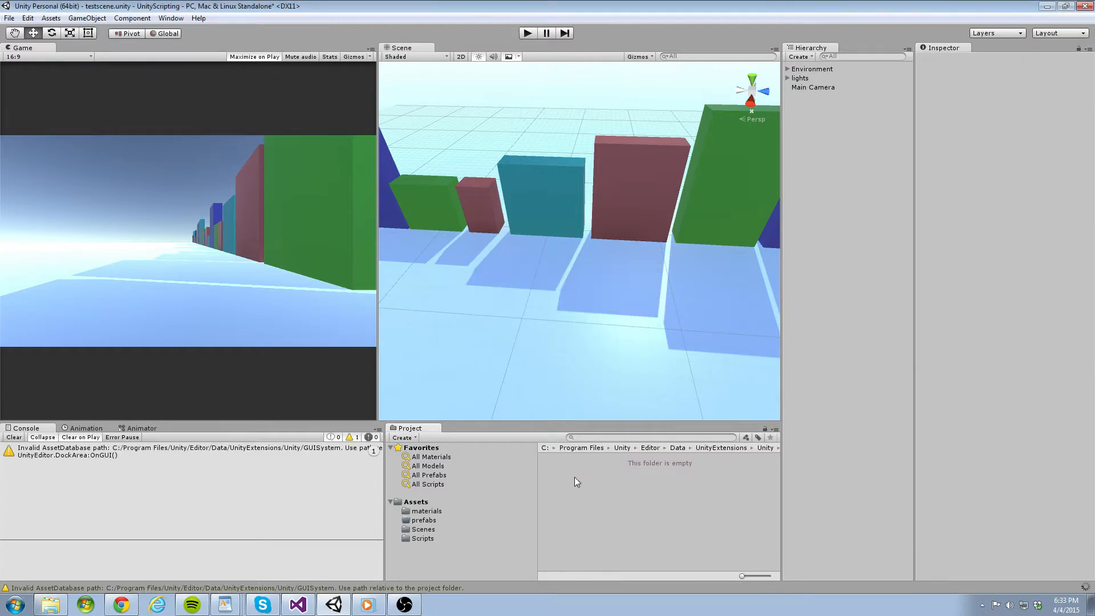
Create a new C# script in the Scripts folder named CameraController.
{"action": "left_click", "coordinate": [422, 538]}
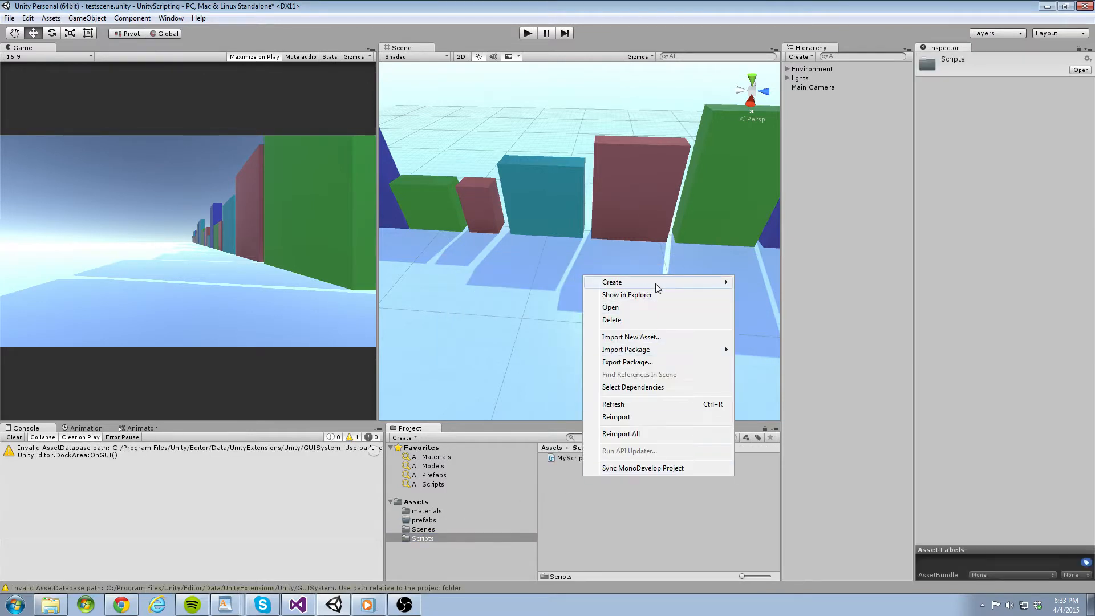
{"action": "left_click", "coordinate": [612, 283]}
{"action": "type", "text": "CharacterController"}
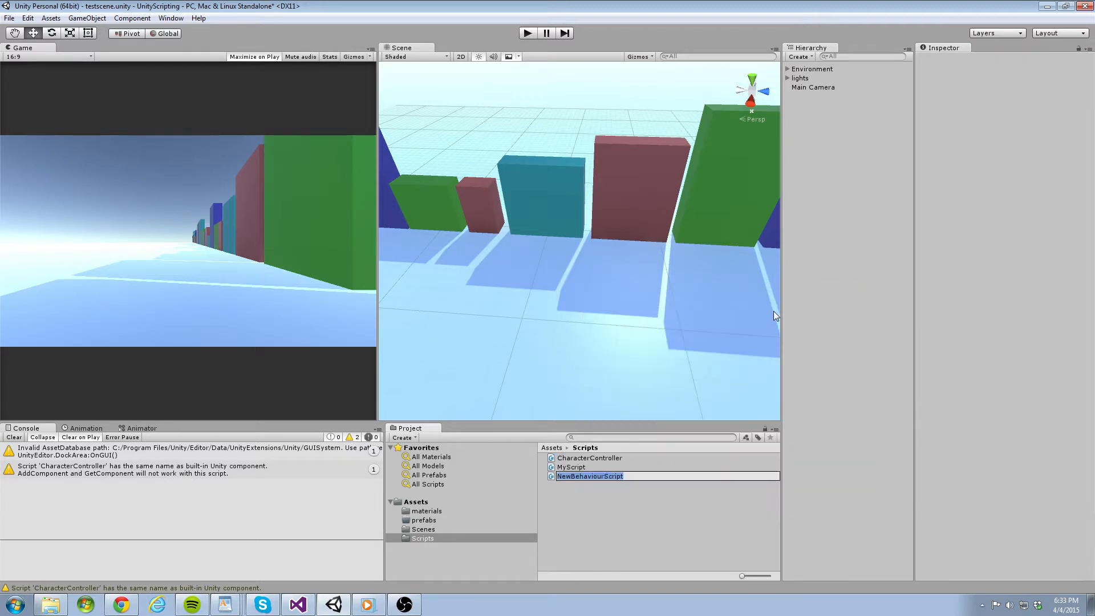
{"action": "type", "text": "CameraC"}
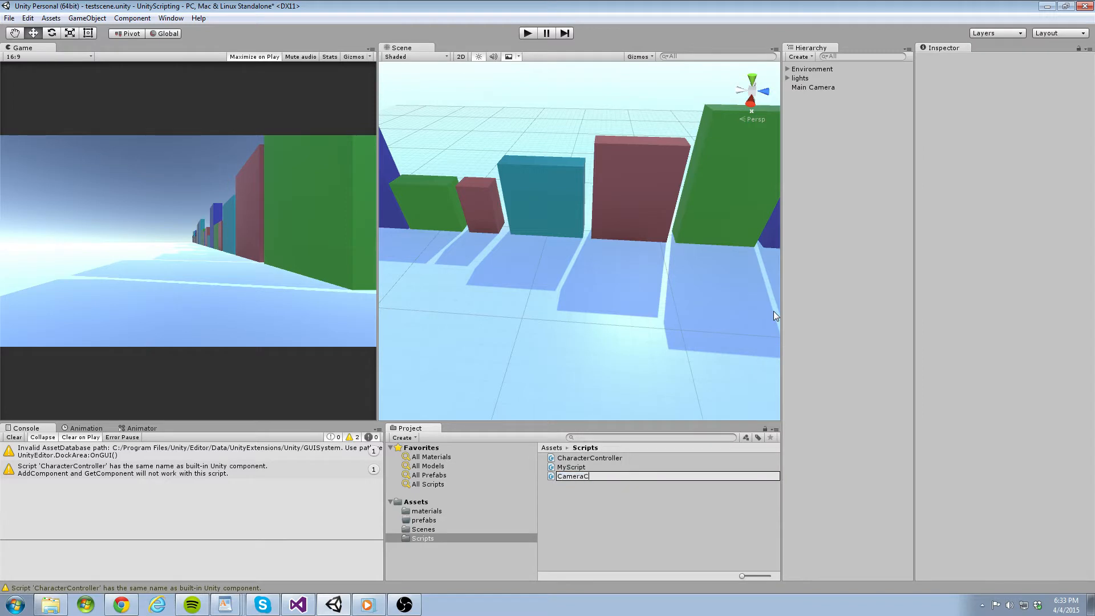
{"action": "type", "text": "ontroller"}
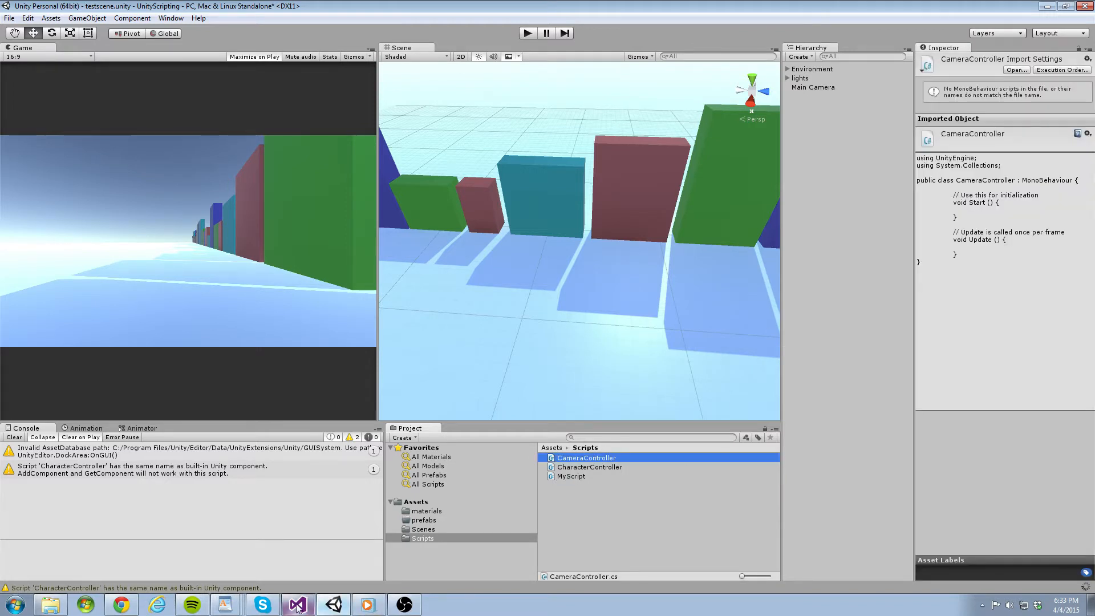
Copy MyScript's event-function code into CharacterController and CameraController, then save CharacterController.
{"action": "left_click", "coordinate": [297, 604]}
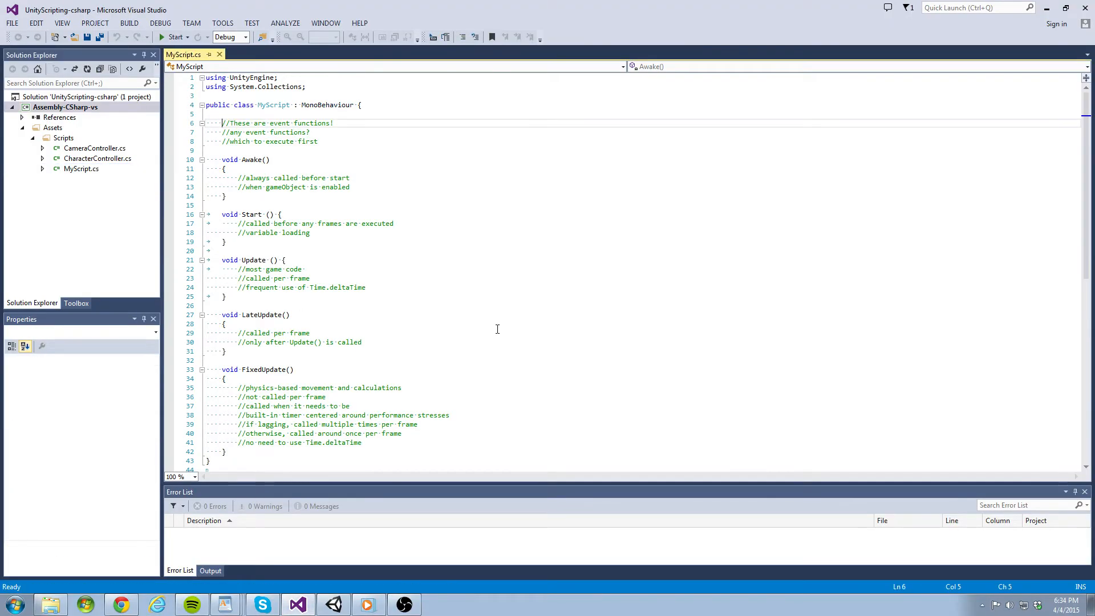
{"action": "left_click_drag", "start_coordinate": [222, 123], "coordinate": [226, 452]}
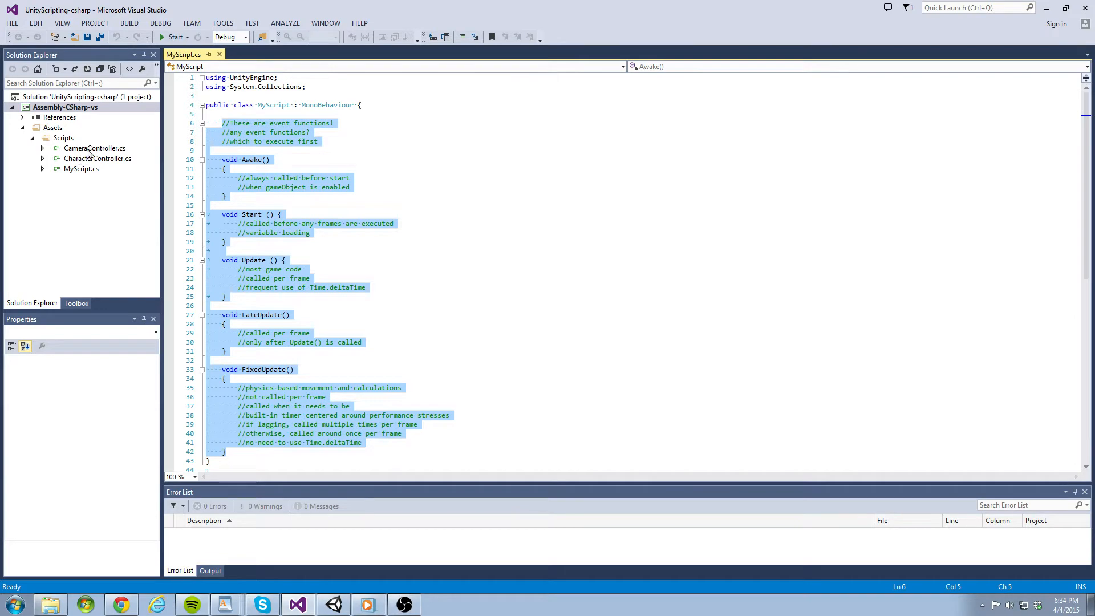
{"action": "double_click", "coordinate": [97, 159]}
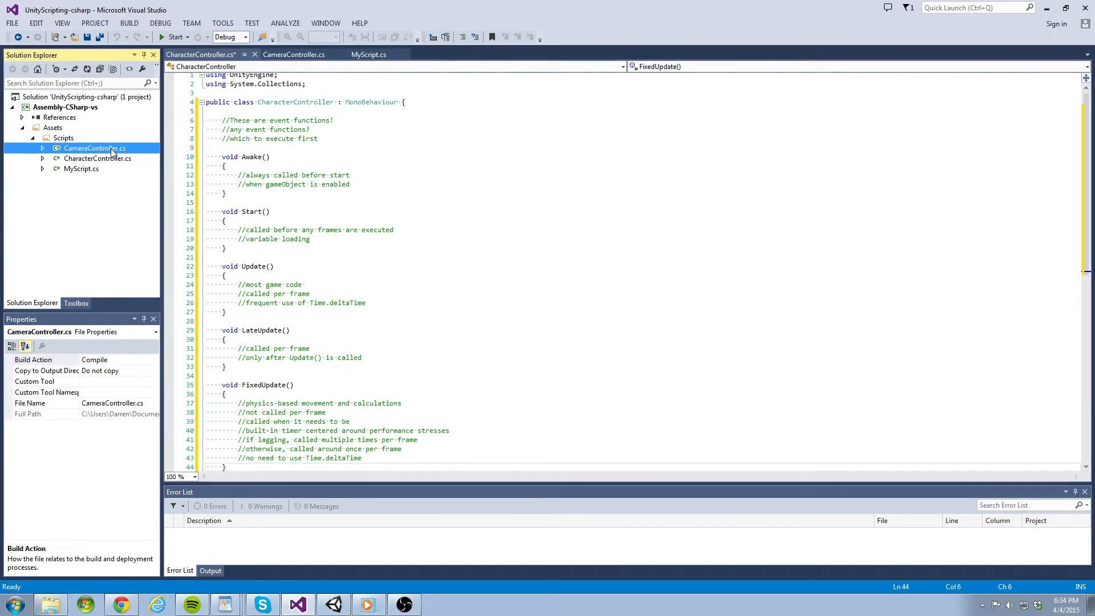
{"action": "double_click", "coordinate": [94, 148]}
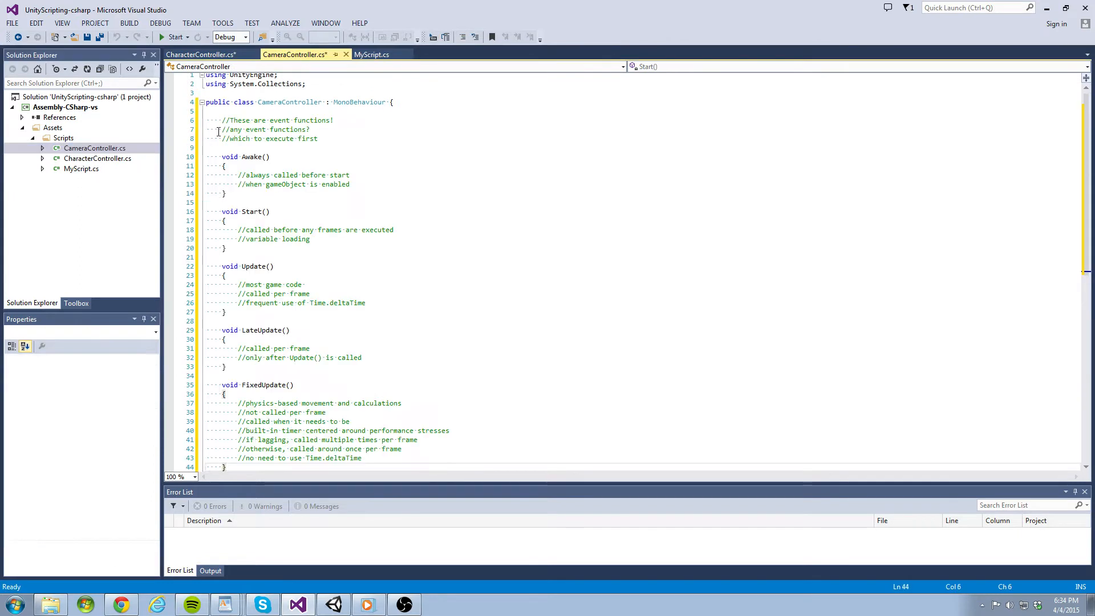
{"action": "left_click", "coordinate": [200, 54]}
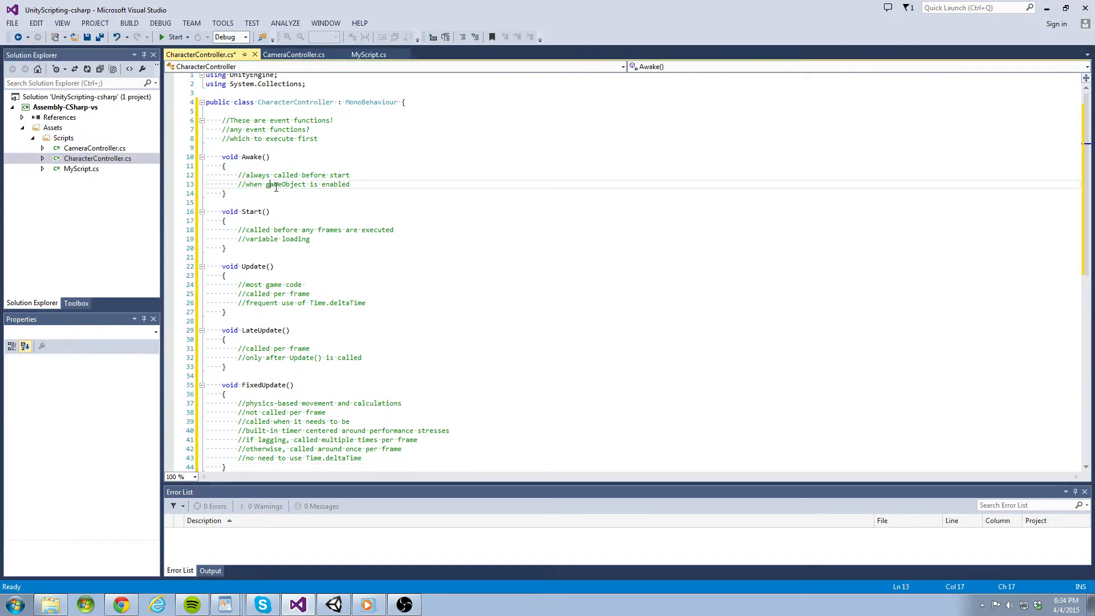
{"action": "key", "text": "ctrl+s"}
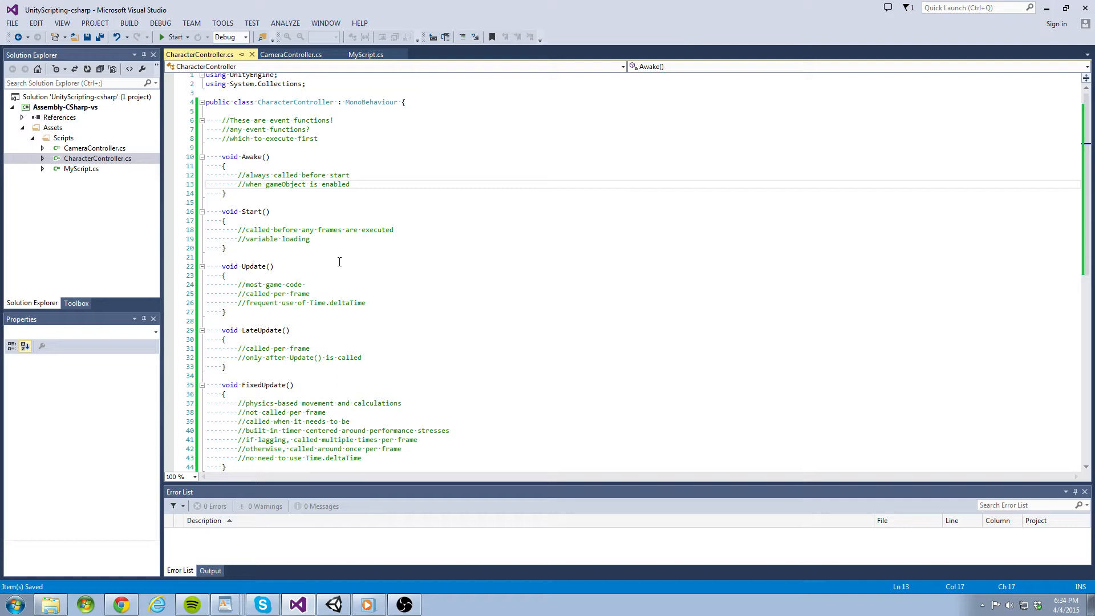
{"action": "mouse_move", "coordinate": [382, 301]}
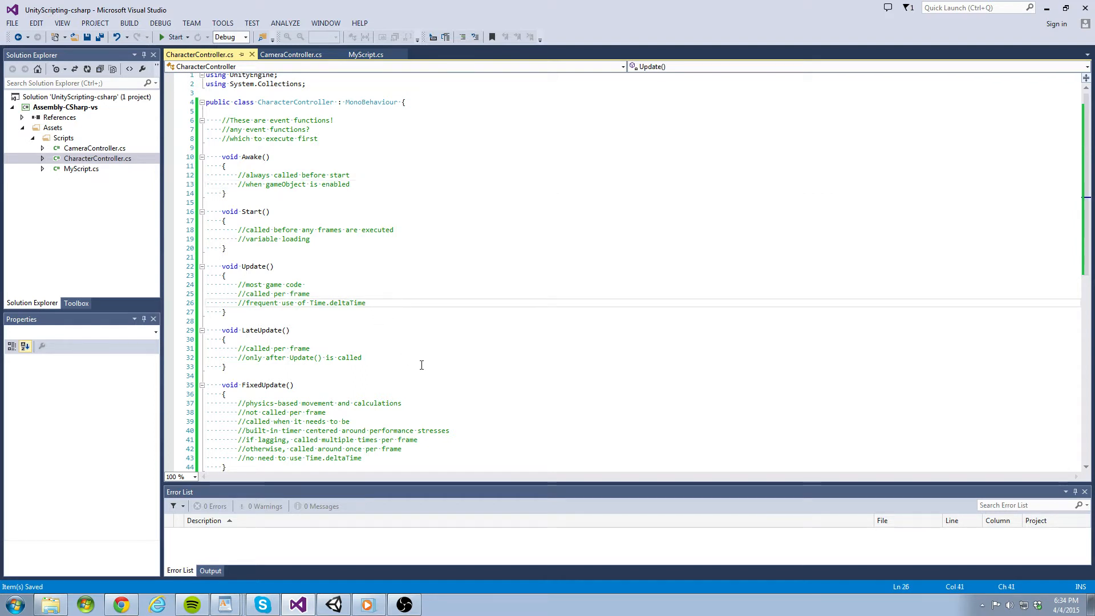
Start typing a transform statement, then erase the unfinished attempt.
{"action": "type", "text": "tra"}
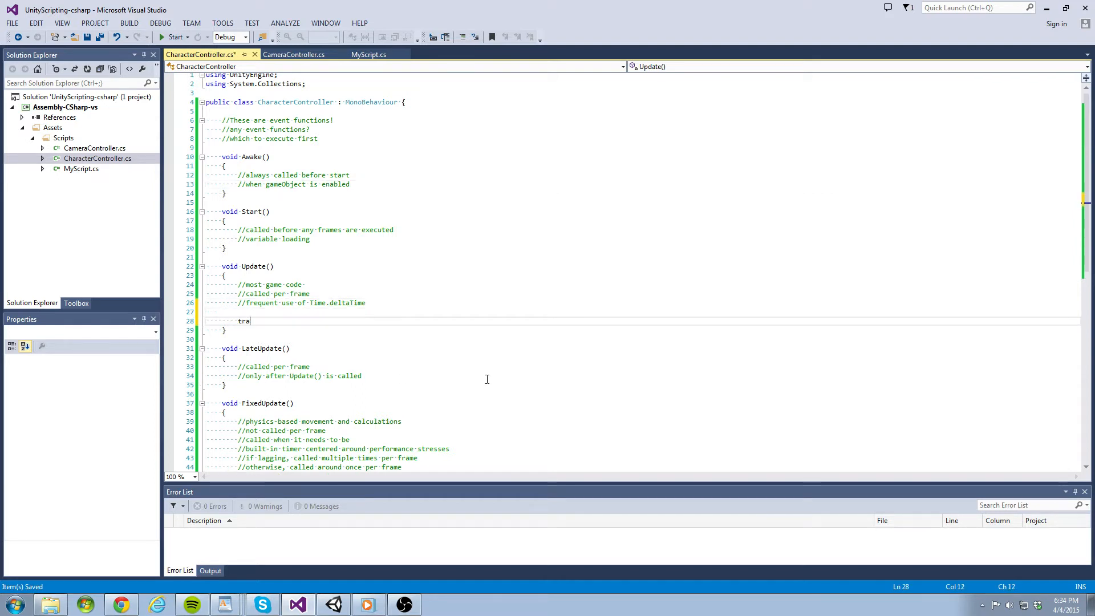
{"action": "type", "text": "nsform.transl"}
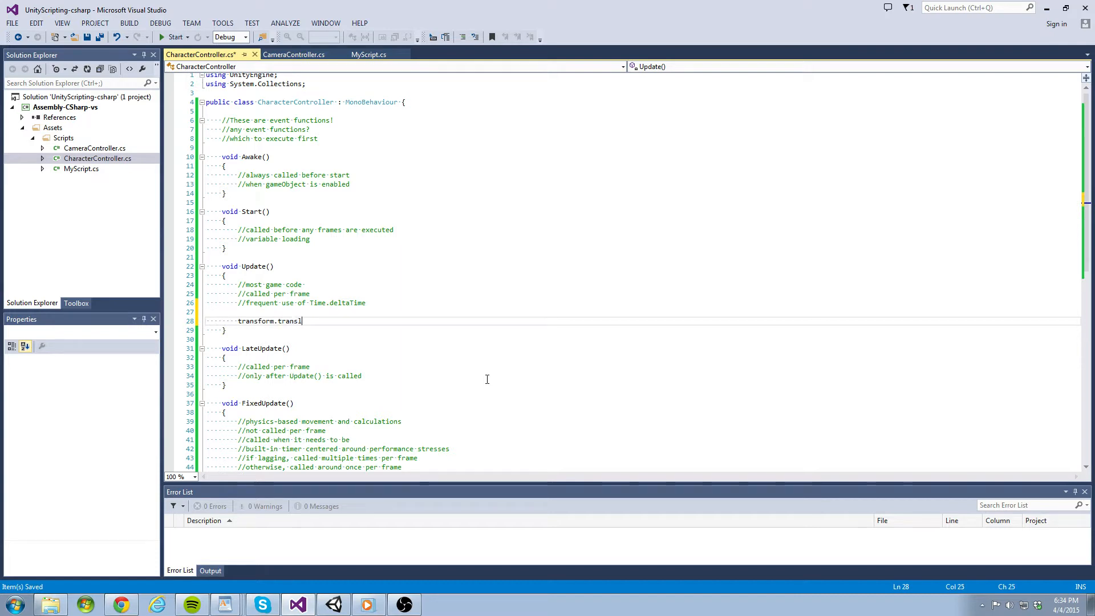
{"action": "key", "text": "BackSpace"}
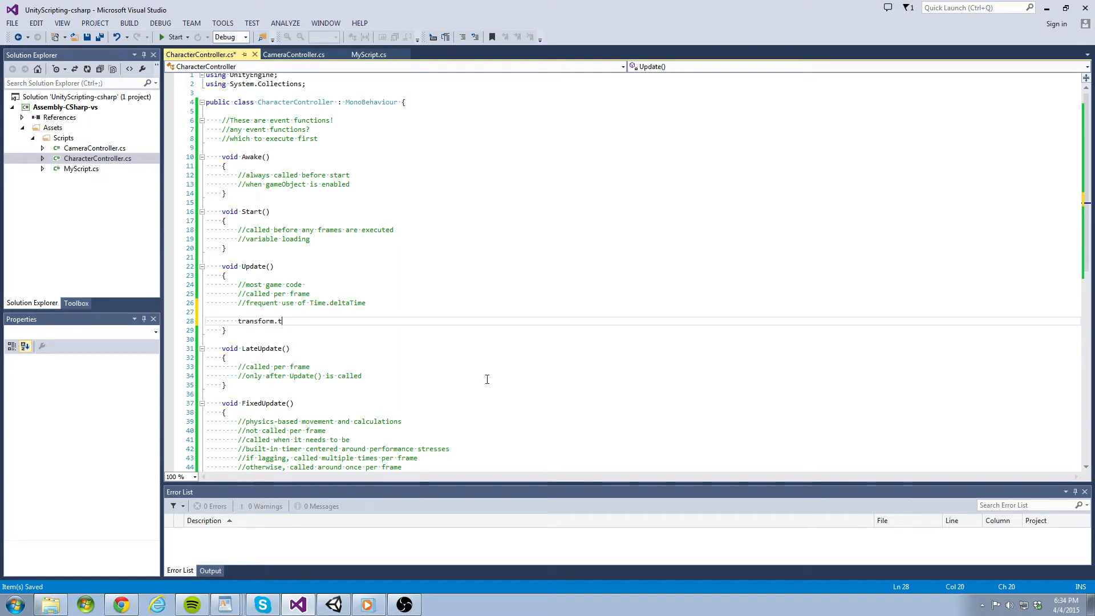
{"action": "type", "text": "os"}
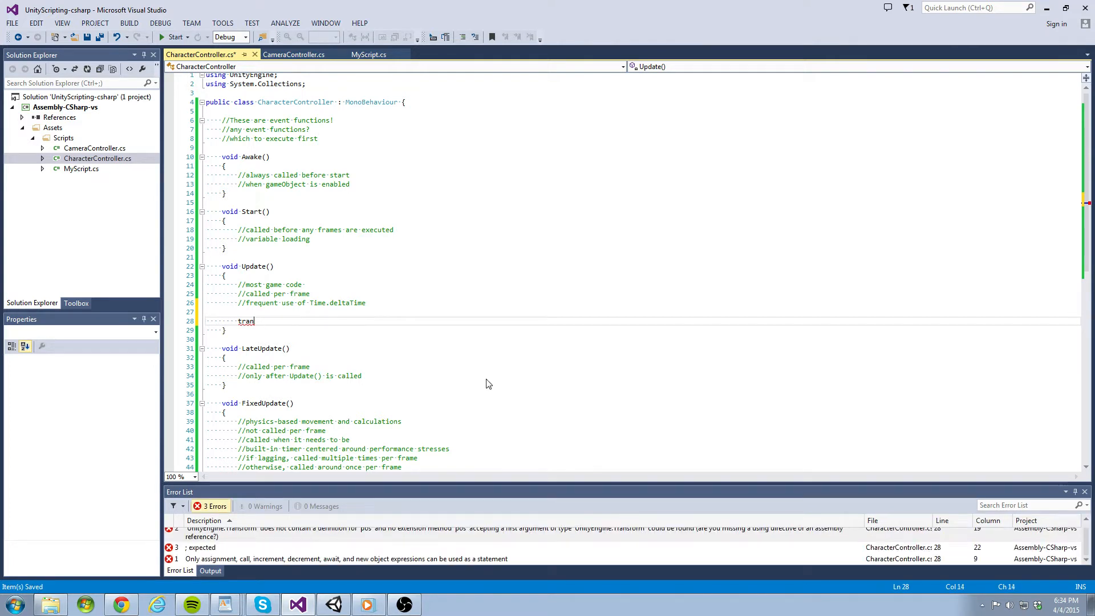
{"action": "key", "text": "Backspace"}
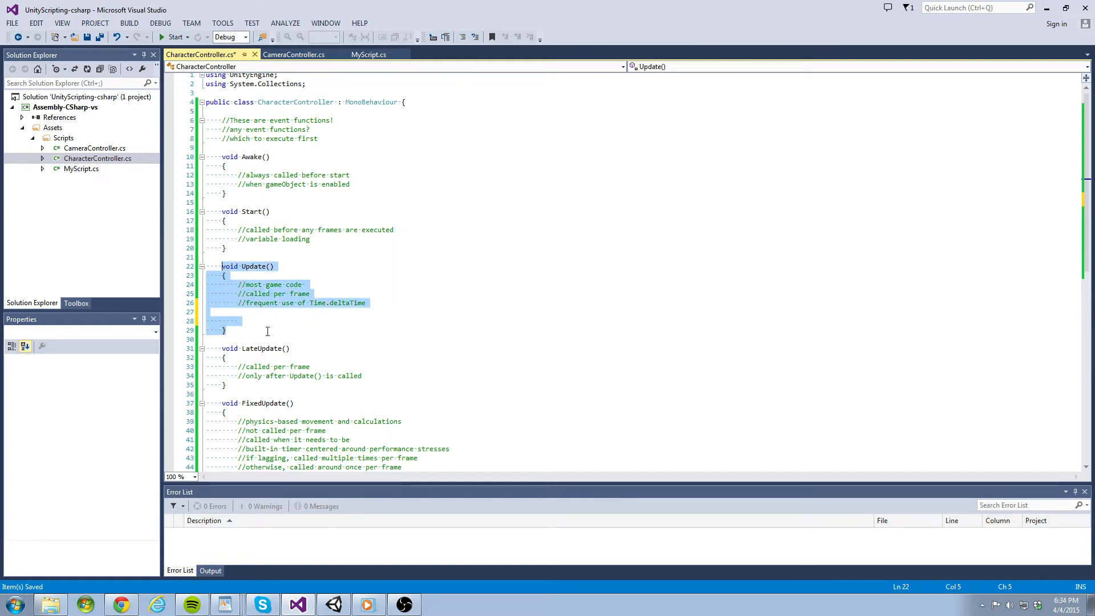
On line 28 in Update, write transform.Translate(Vector3.forward * 10 * Time.deltaTime);.
{"action": "left_click", "coordinate": [239, 320]}
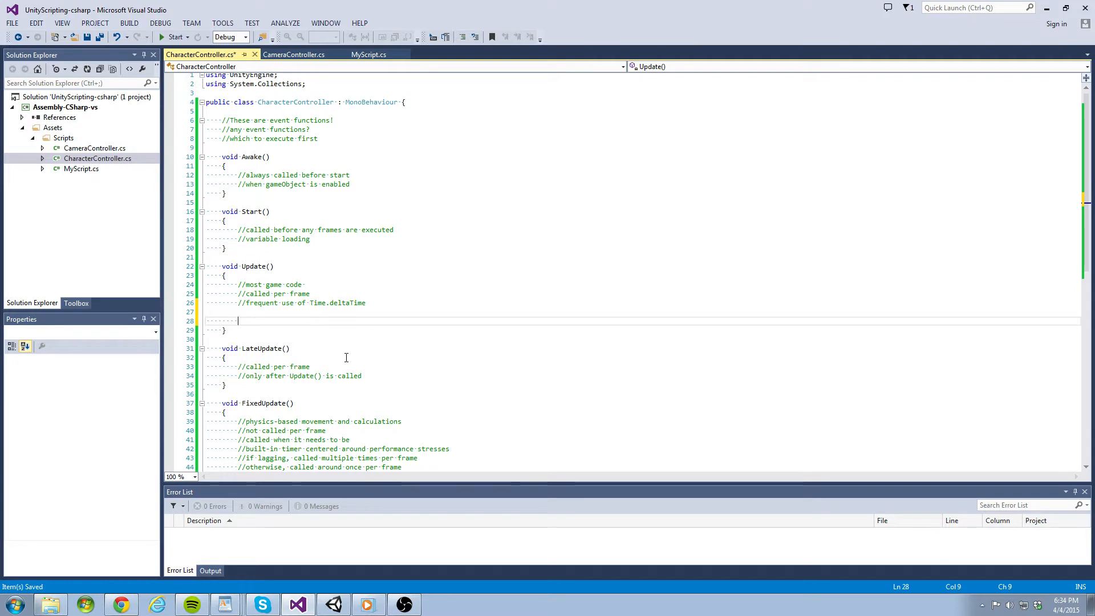
{"action": "type", "text": "transform.S"}
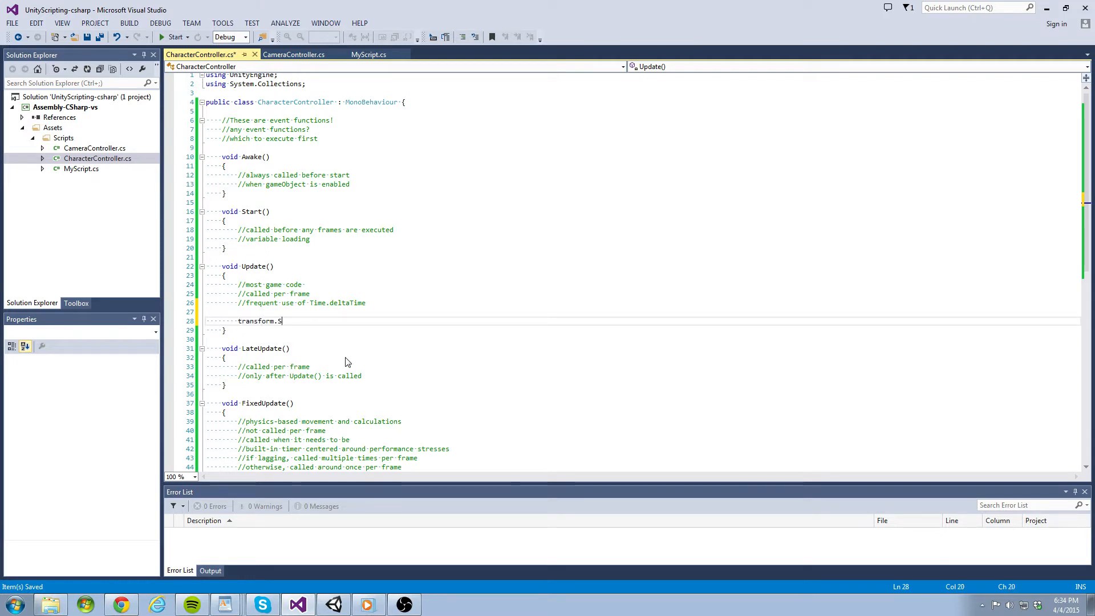
{"action": "type", "text": "Translate(V"}
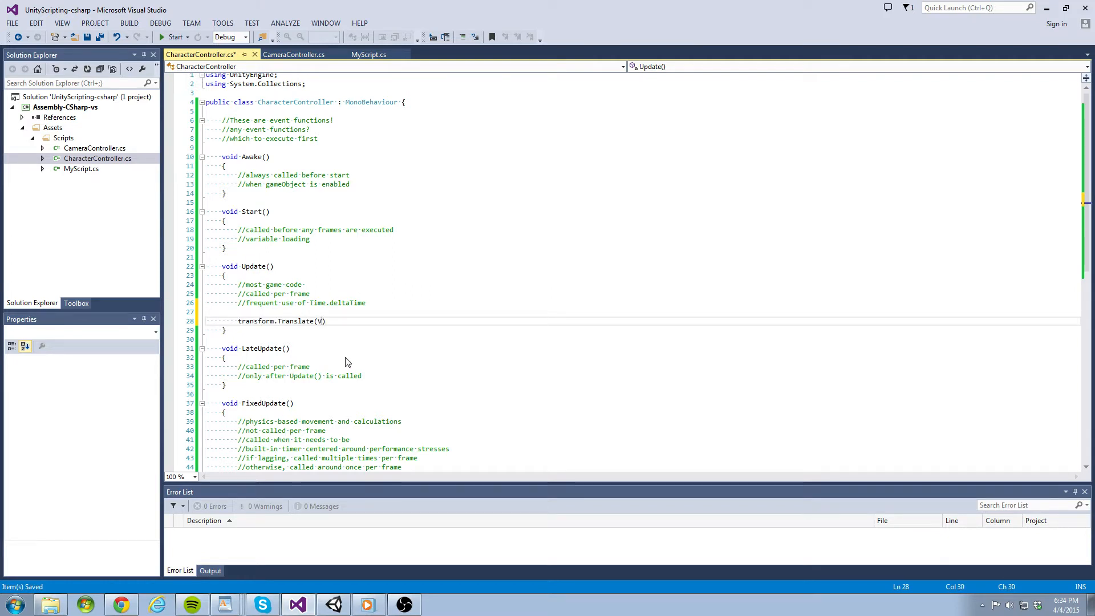
{"action": "type", "text": "ector3.forward * 10"}
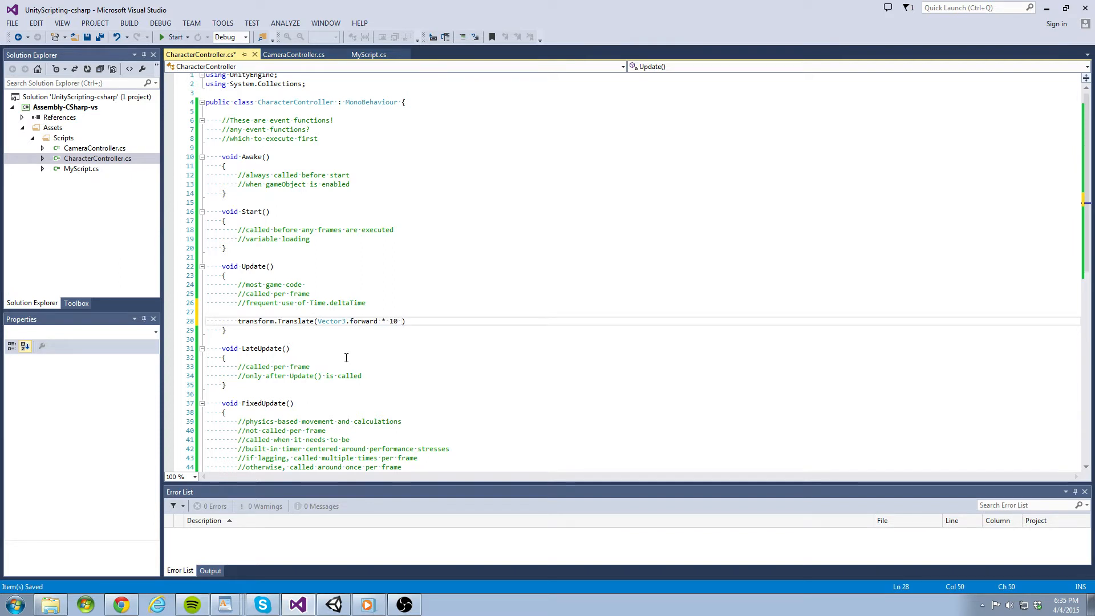
{"action": "type", "text": "* Time.deltaTime;"}
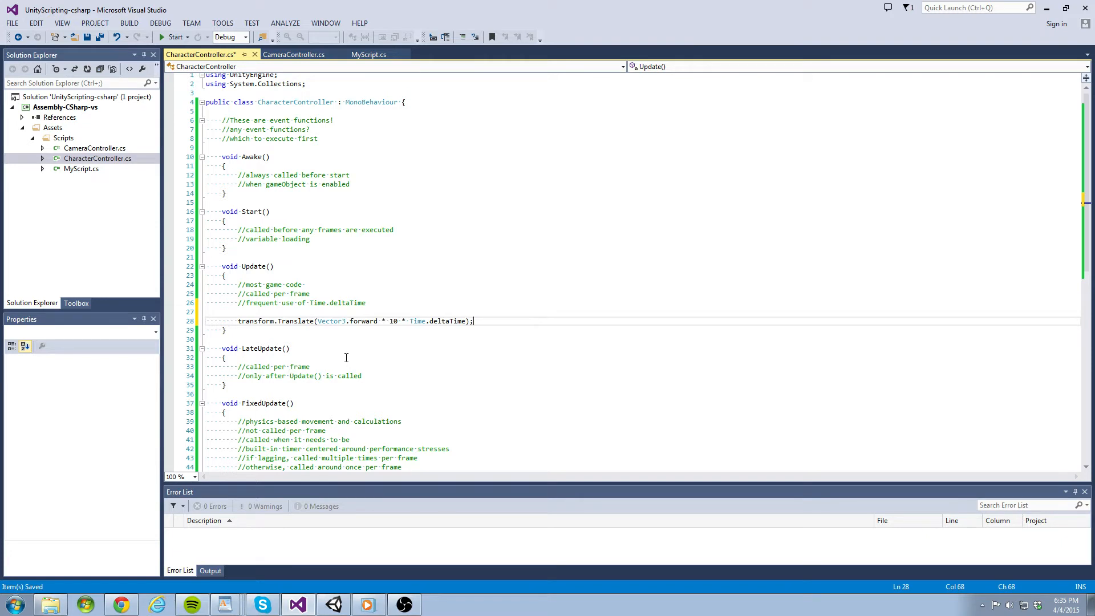
{"action": "mouse_move", "coordinate": [346, 354]}
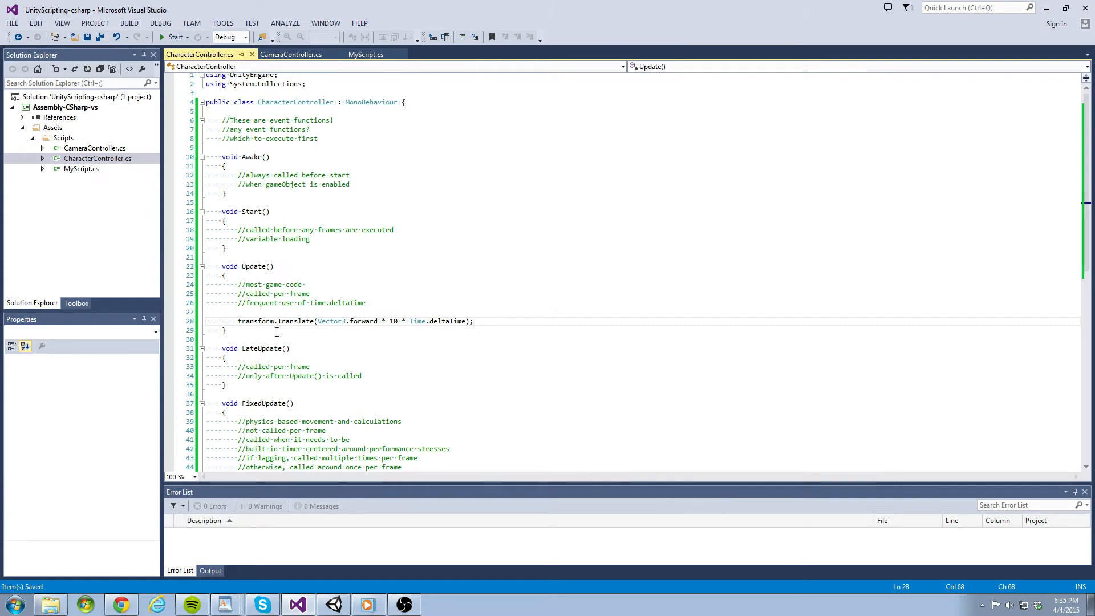
{"action": "left_click", "coordinate": [333, 604]}
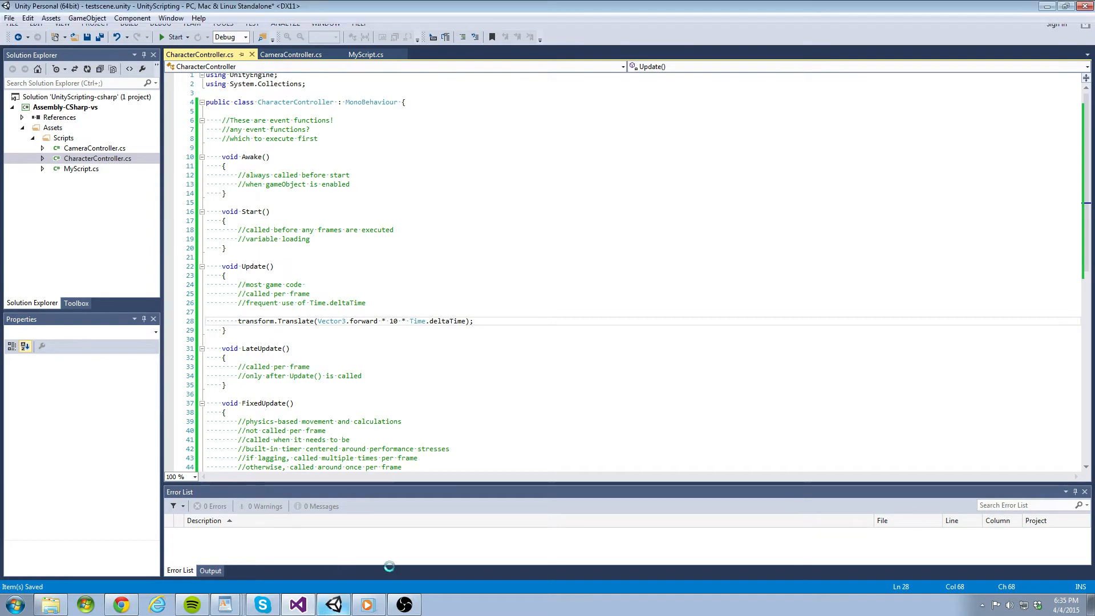
{"action": "left_click", "coordinate": [333, 605]}
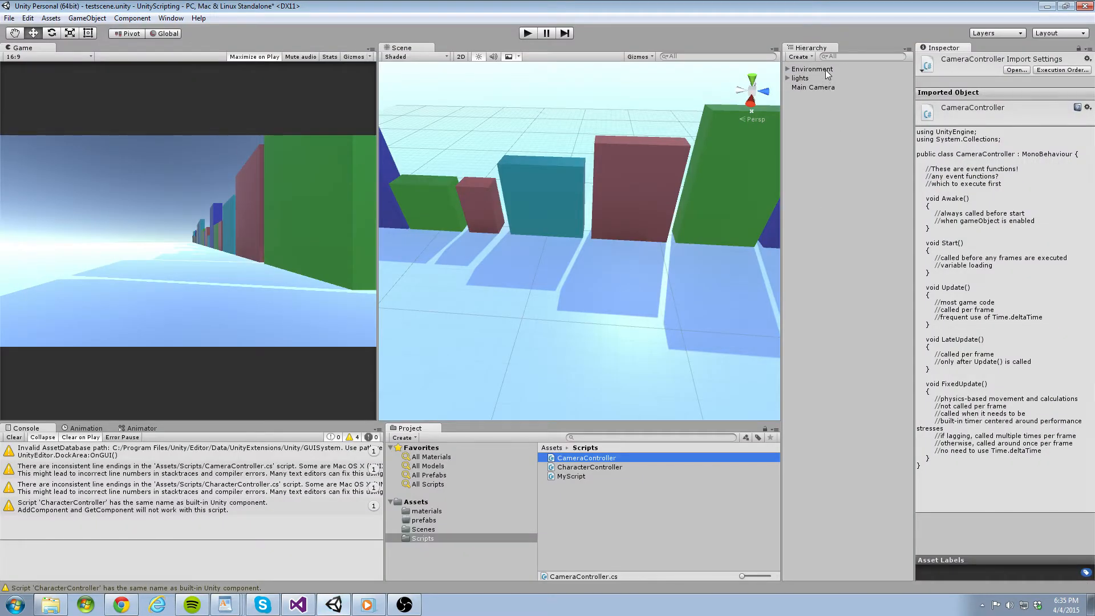
{"action": "left_click", "coordinate": [812, 86]}
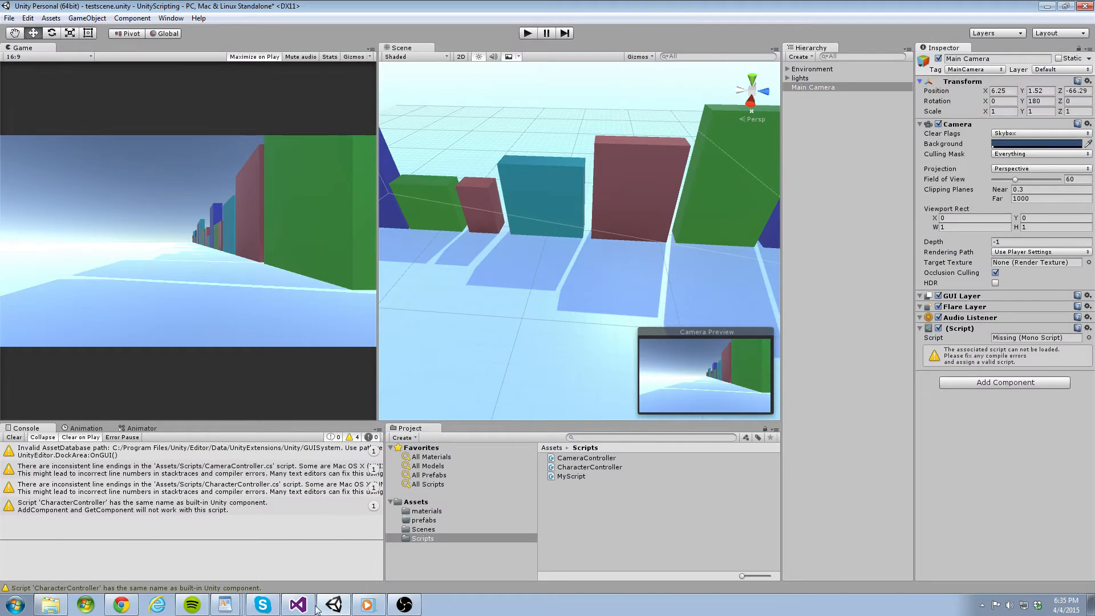
{"action": "left_click", "coordinate": [296, 604]}
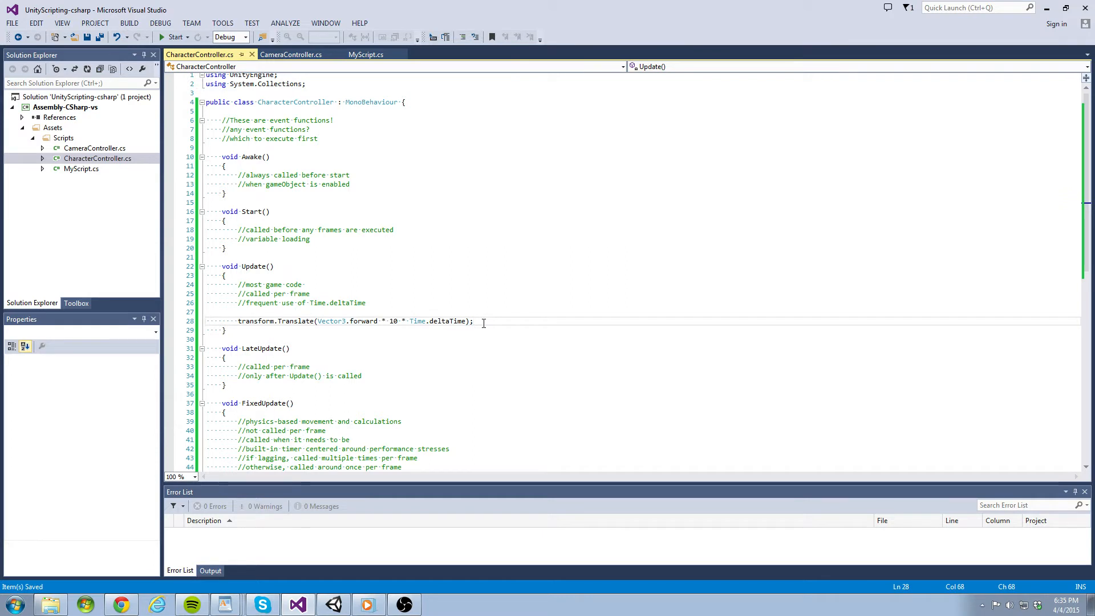
Add the comment //(0, 0, 1) * 10 ==> (0, 0, 10) beside Translate, then return to Unity.
{"action": "type", "text": "//(0, 0, 1"}
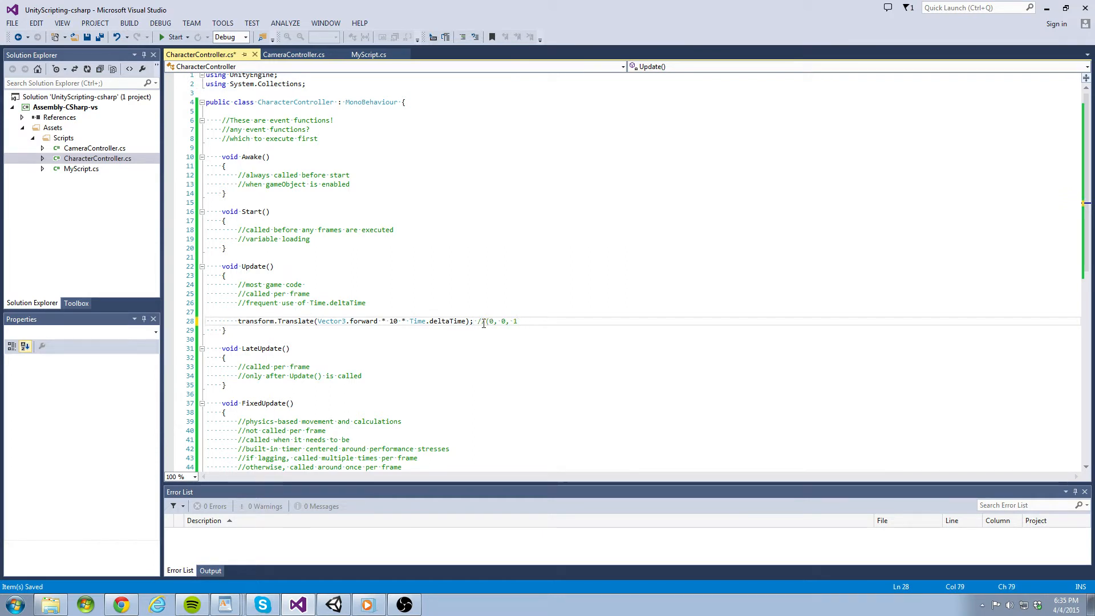
{"action": "type", "text": "* 10 ---"}
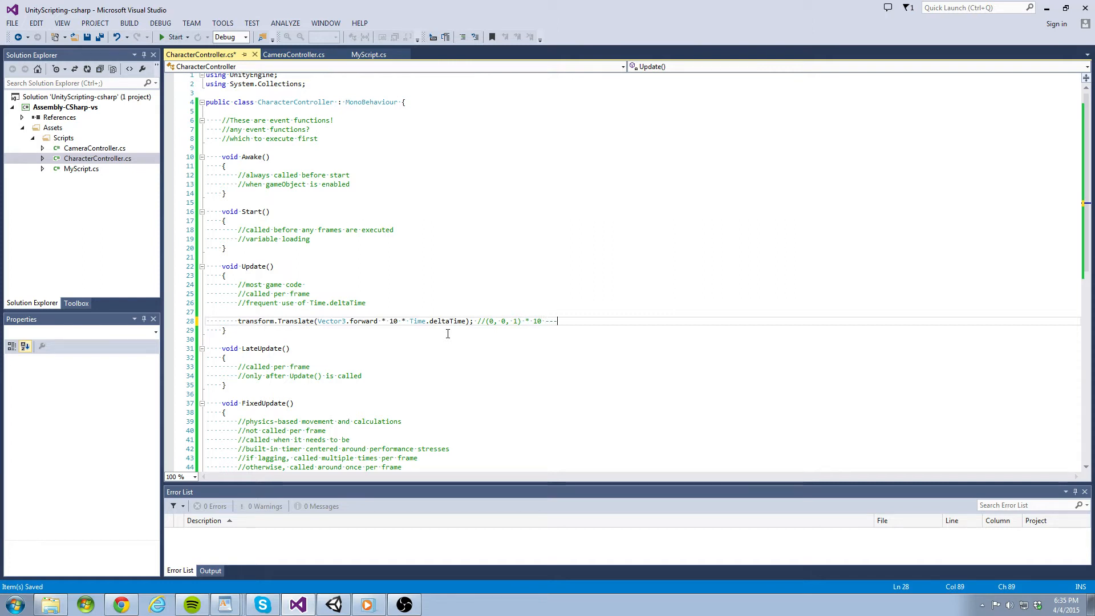
{"action": "type", "text": "==>"}
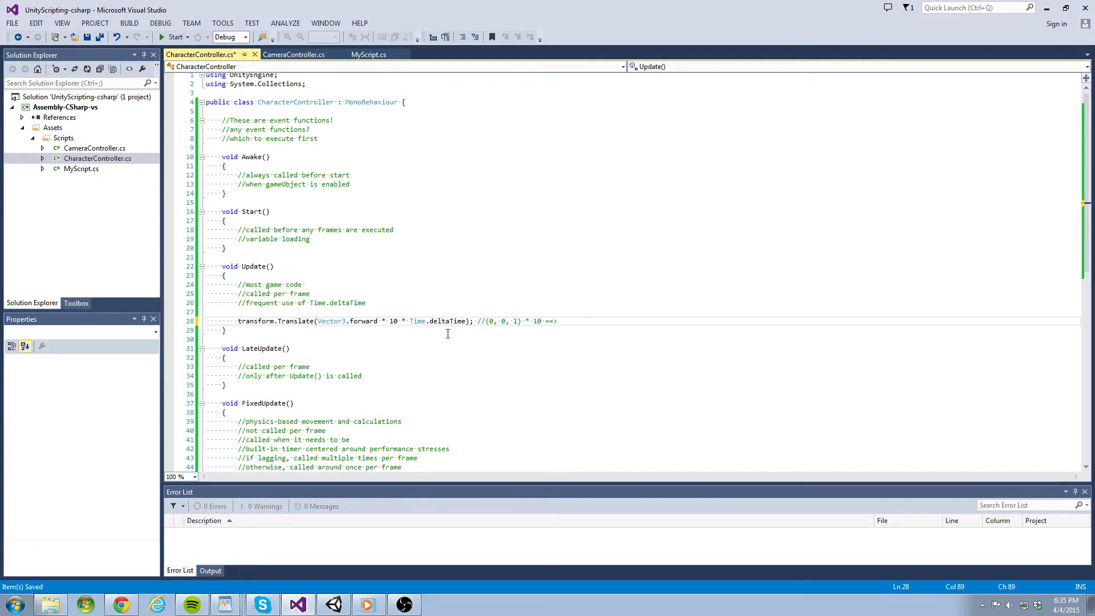
{"action": "type", "text": "(0, 0, 1"}
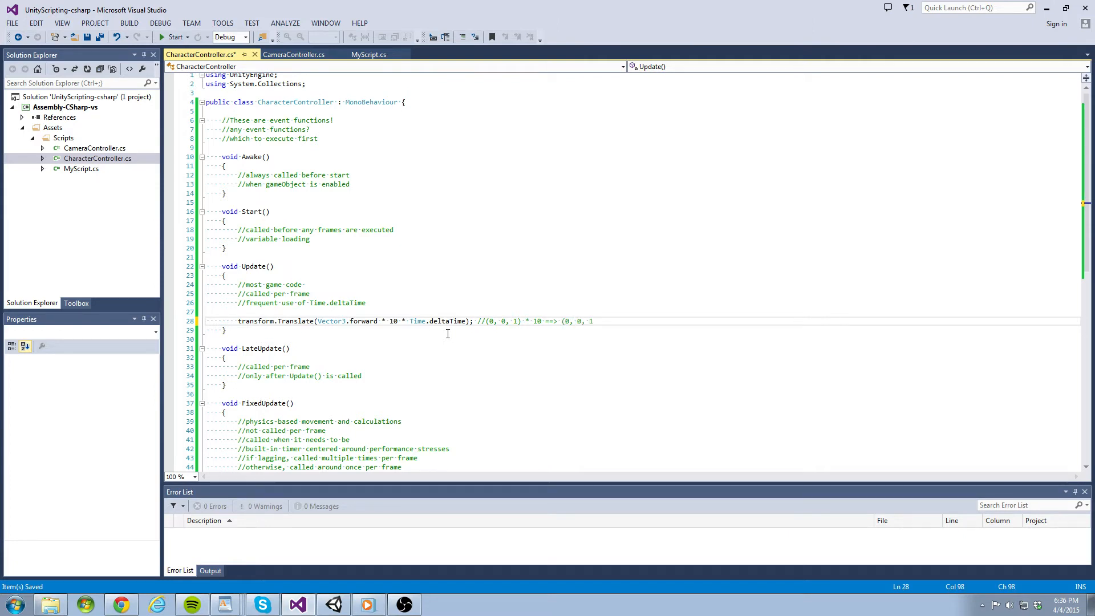
{"action": "type", "text": "0"}
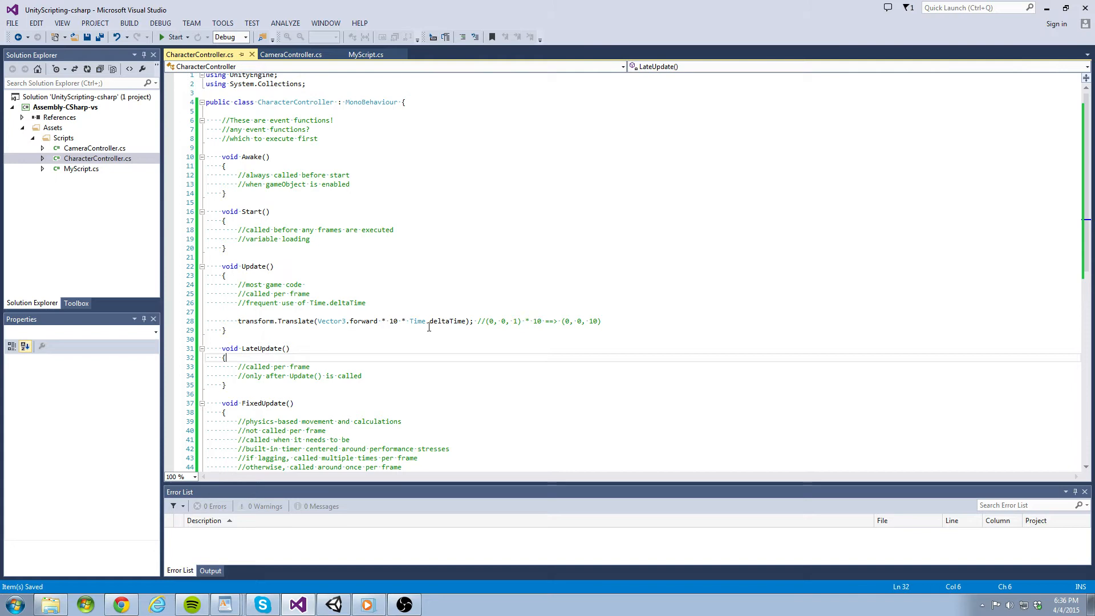
{"action": "mouse_move", "coordinate": [375, 494]}
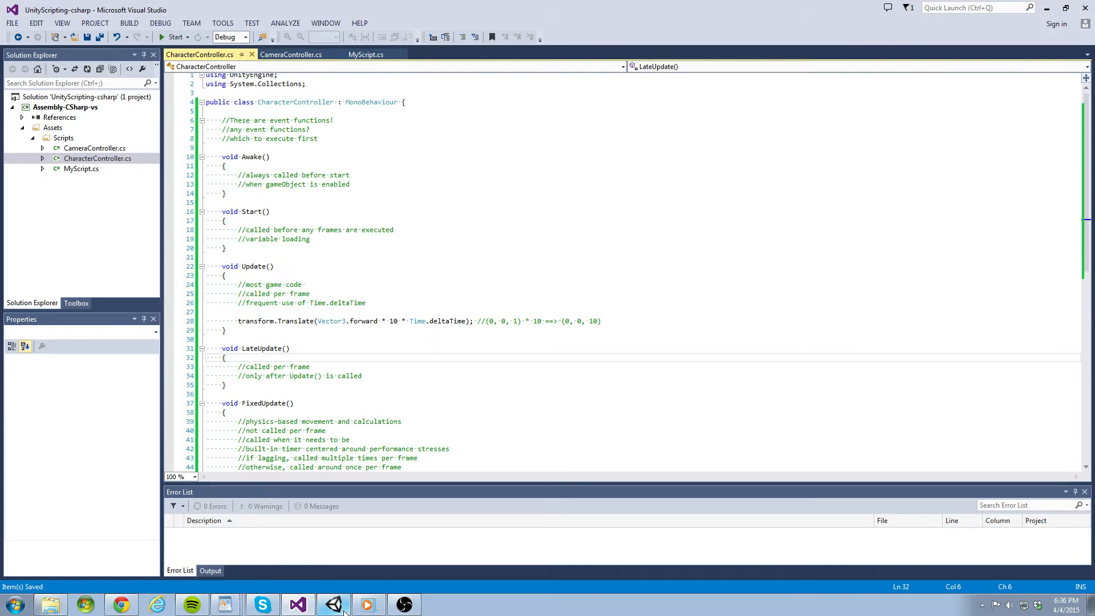
{"action": "left_click", "coordinate": [332, 604]}
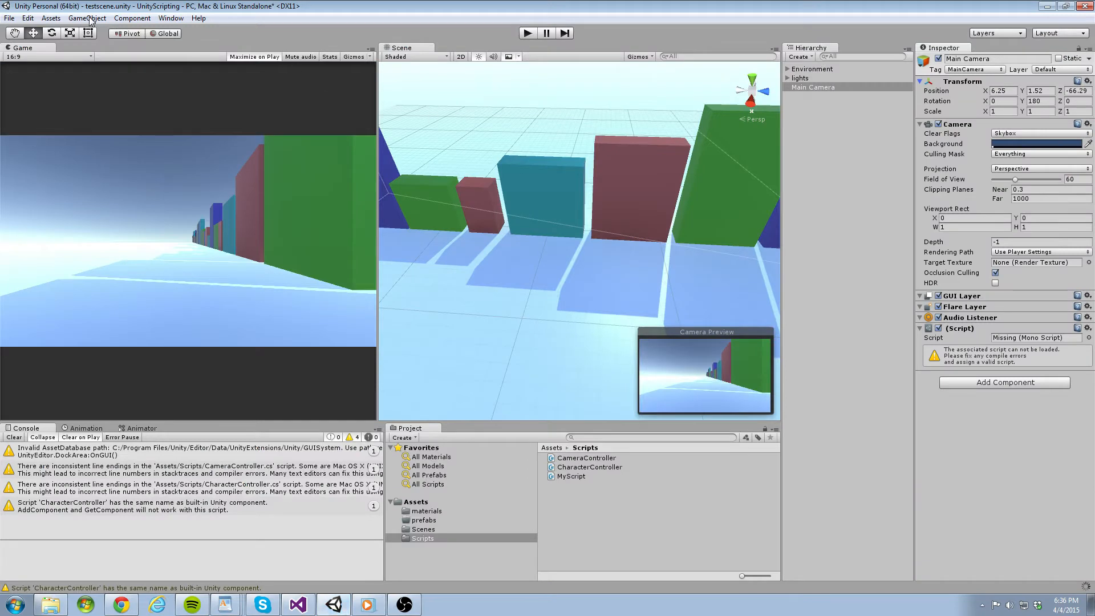
Add a cube scaled to about 0.7, resting on the floor.
{"action": "left_click", "coordinate": [86, 18]}
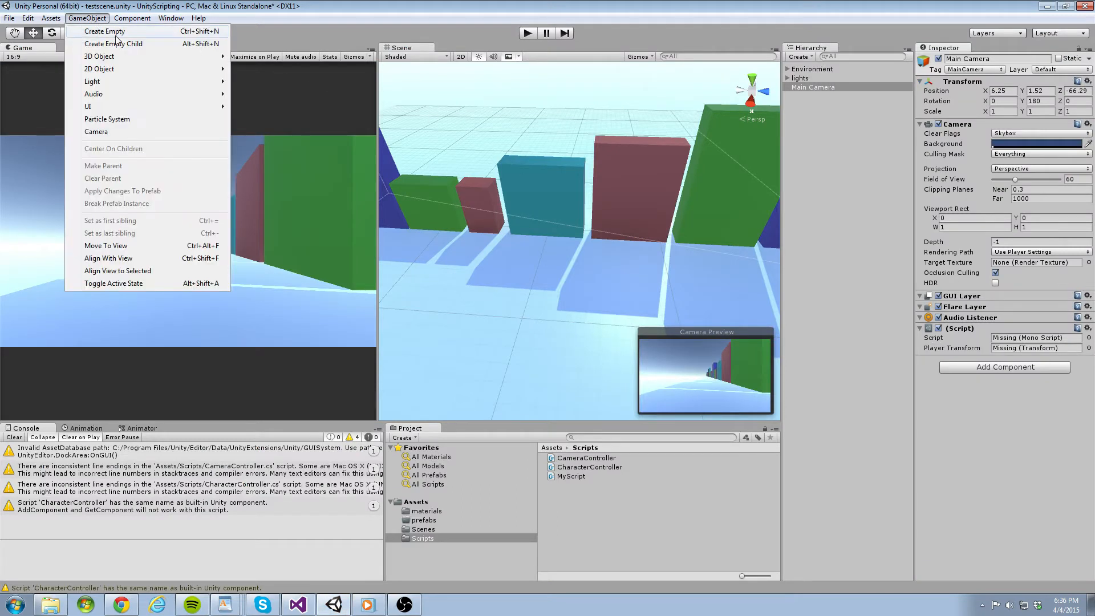
{"action": "mouse_move", "coordinate": [100, 55]}
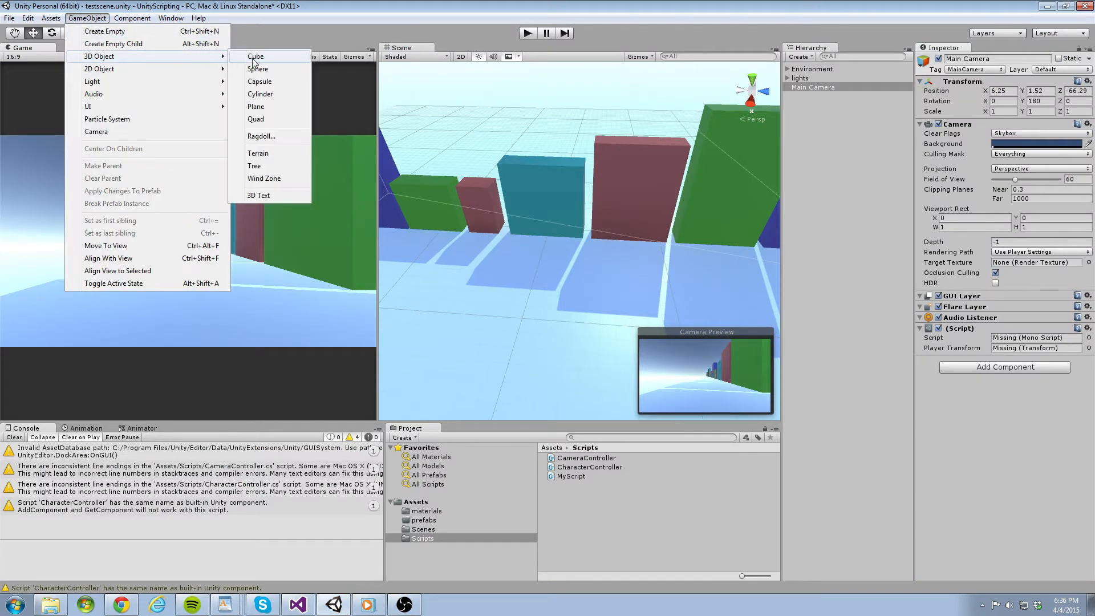
{"action": "left_click", "coordinate": [255, 56]}
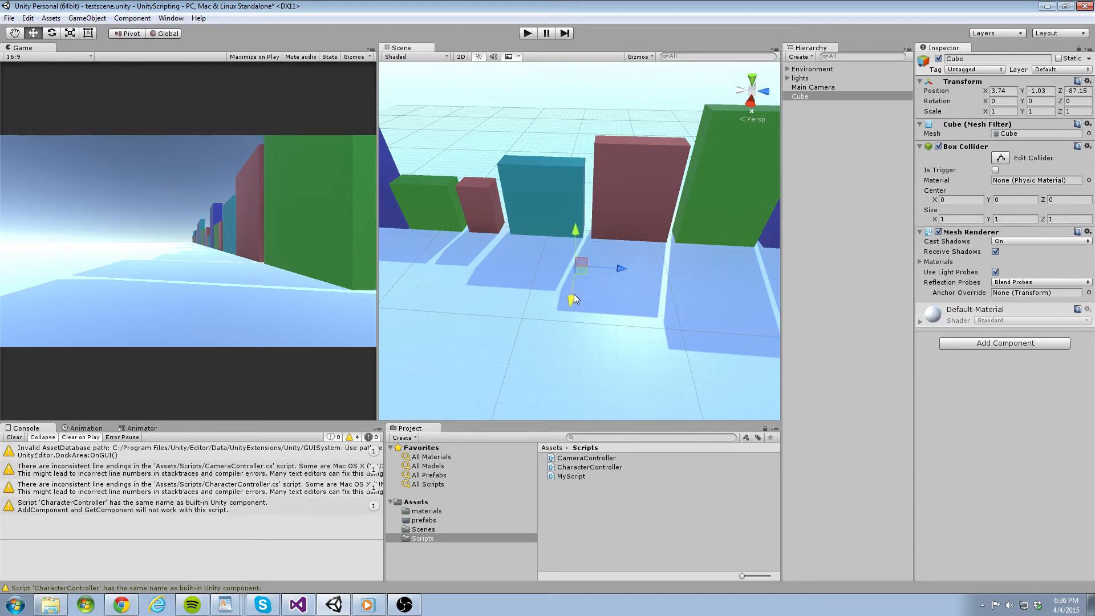
{"action": "left_click_drag", "start_coordinate": [573, 299], "coordinate": [572, 212]}
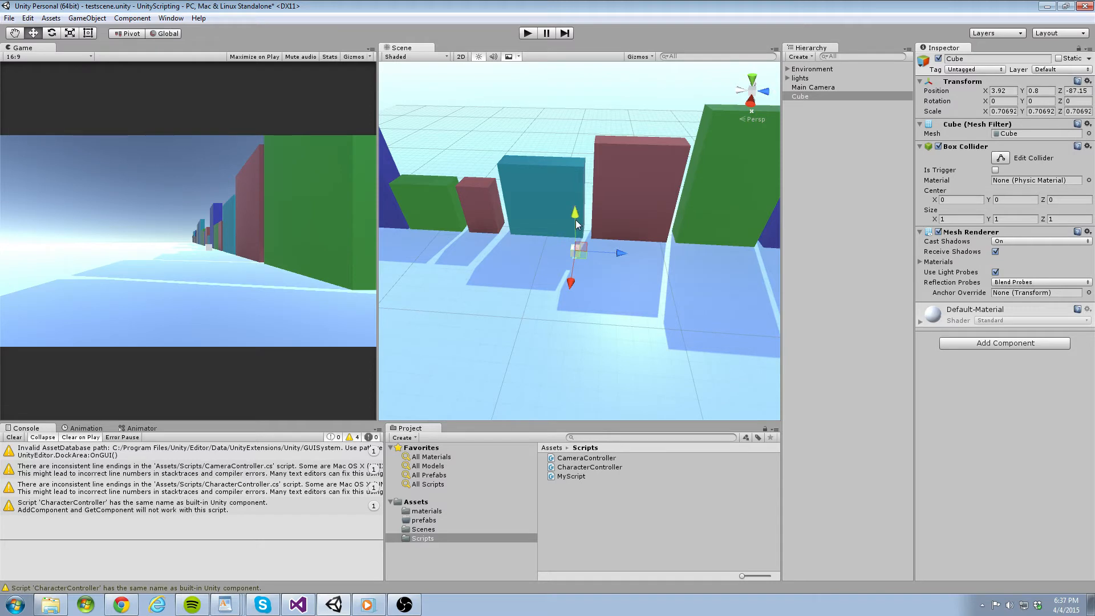
{"action": "left_click_drag", "start_coordinate": [575, 211], "coordinate": [574, 219]}
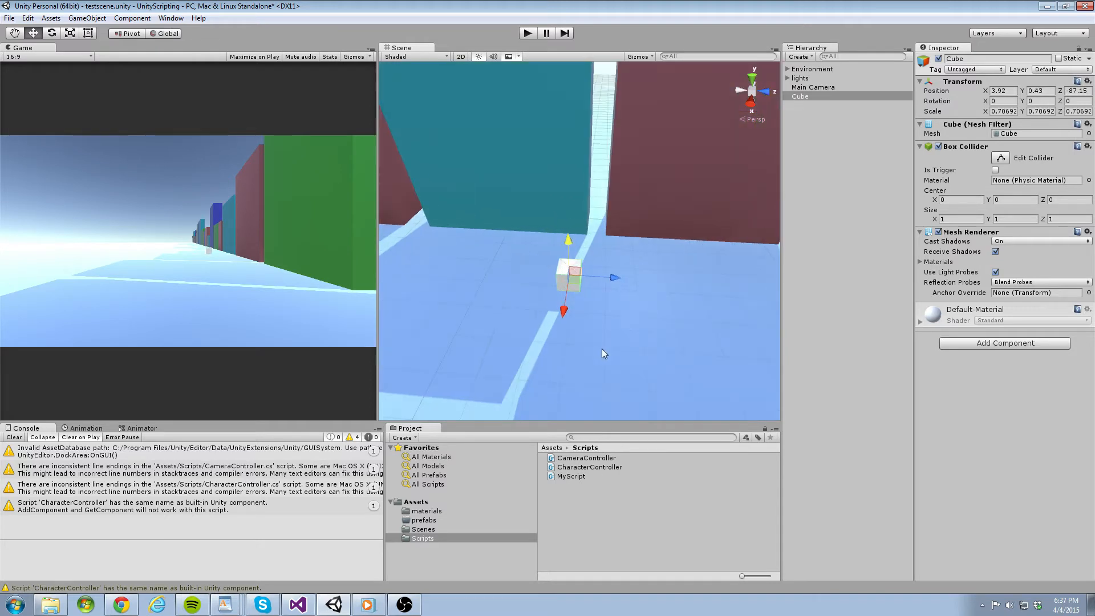
Attach the CharacterController script to the cube and run the scene.
{"action": "left_click", "coordinate": [589, 466]}
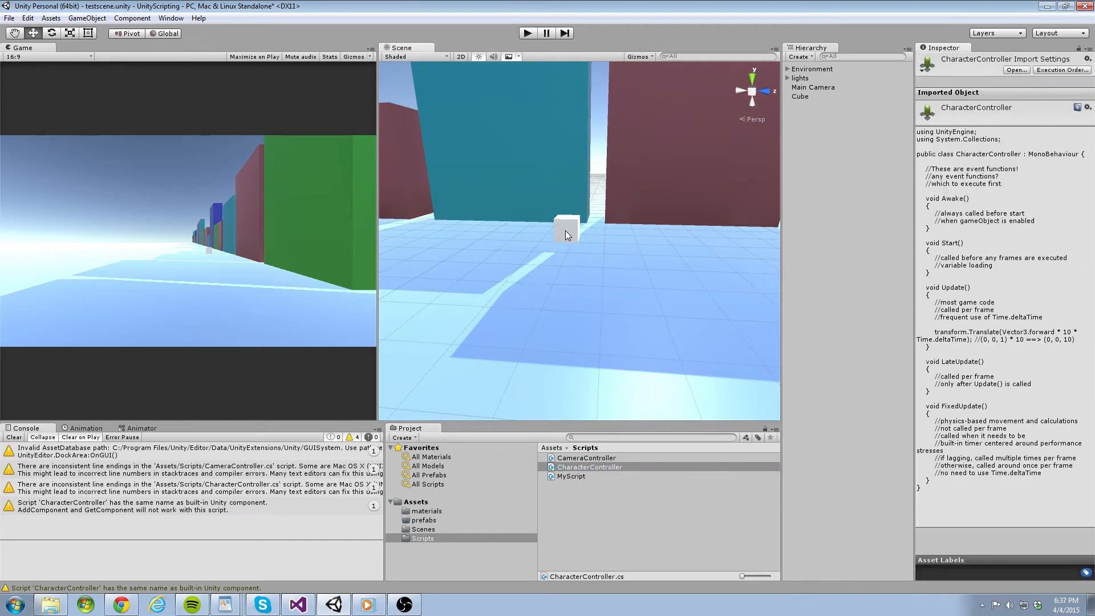
{"action": "left_click", "coordinate": [567, 225]}
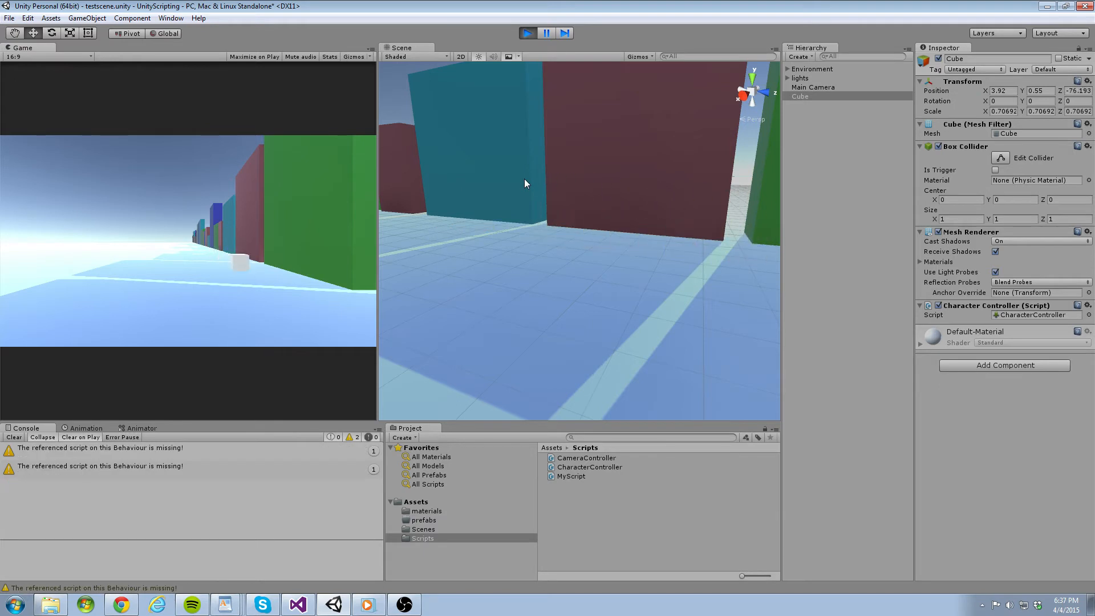
{"action": "left_click", "coordinate": [528, 33]}
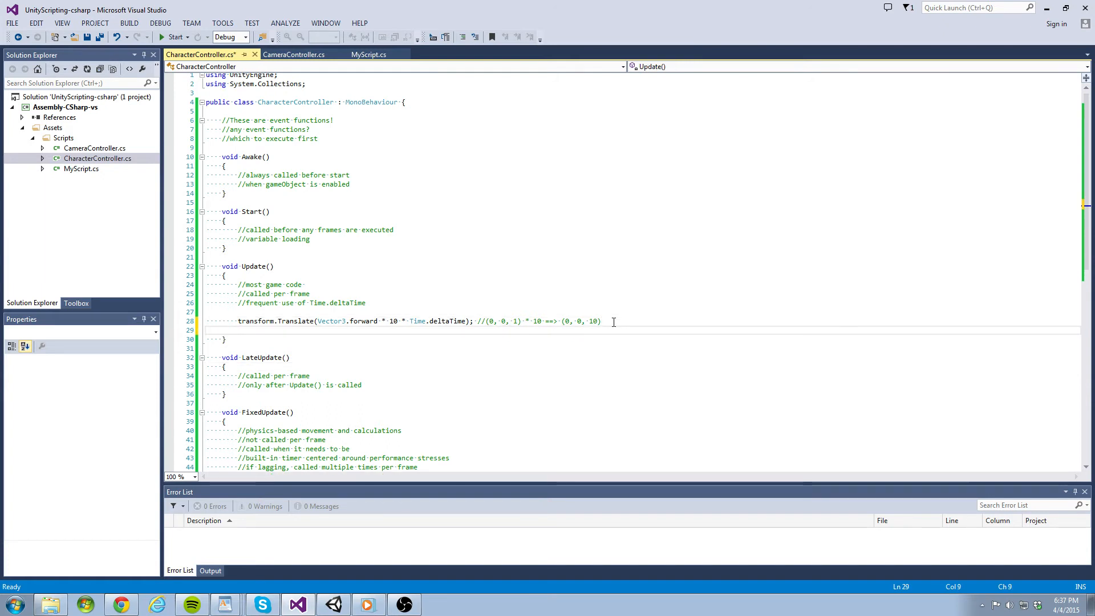
On line 29, type transform.position += Vector3.forward * 10 * Time.deltaTime;.
{"action": "type", "text": "transform."}
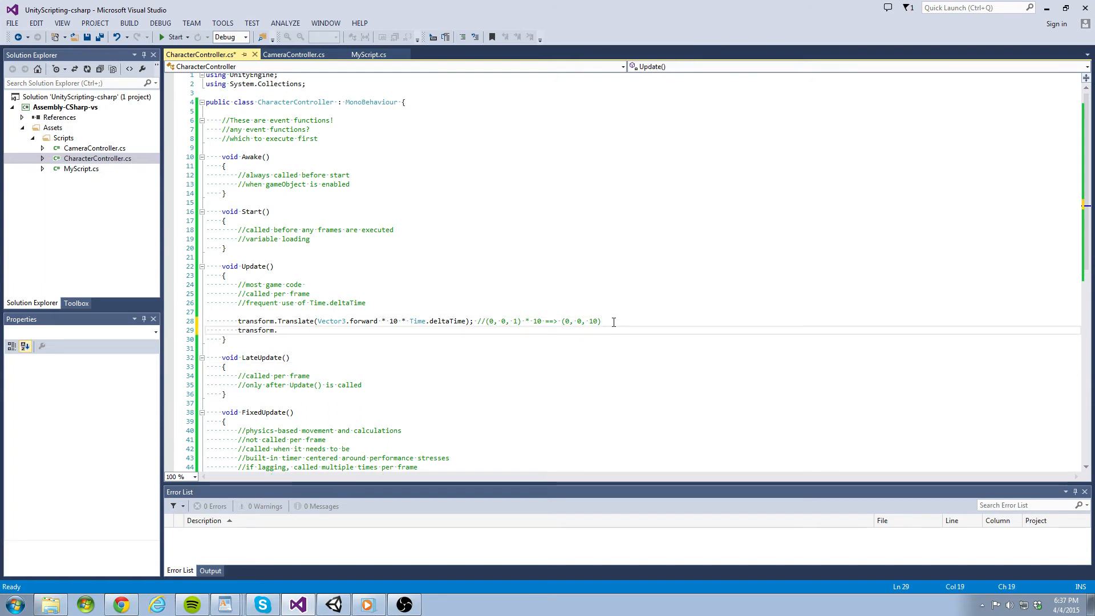
{"action": "type", "text": "position += Vector3.forward *"}
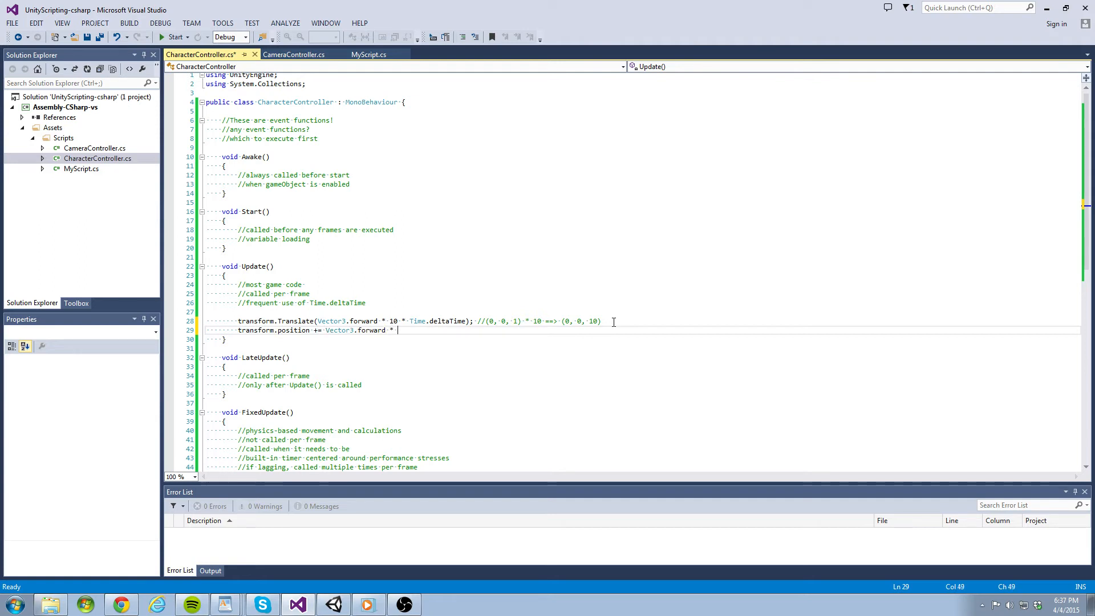
{"action": "type", "text": "10 * Time.d"}
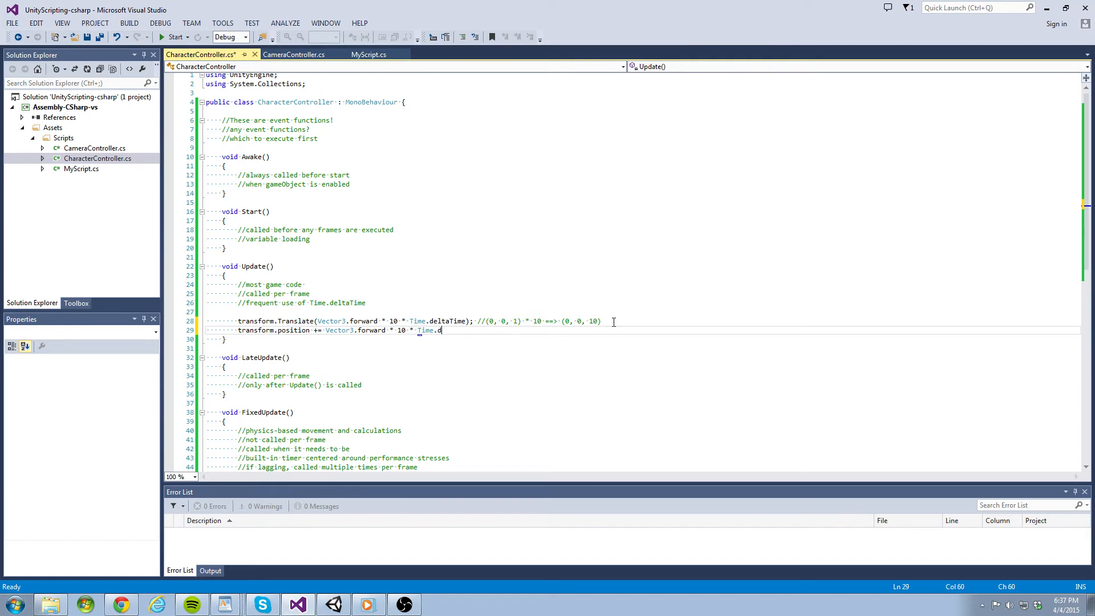
{"action": "type", "text": "eltaTime;"}
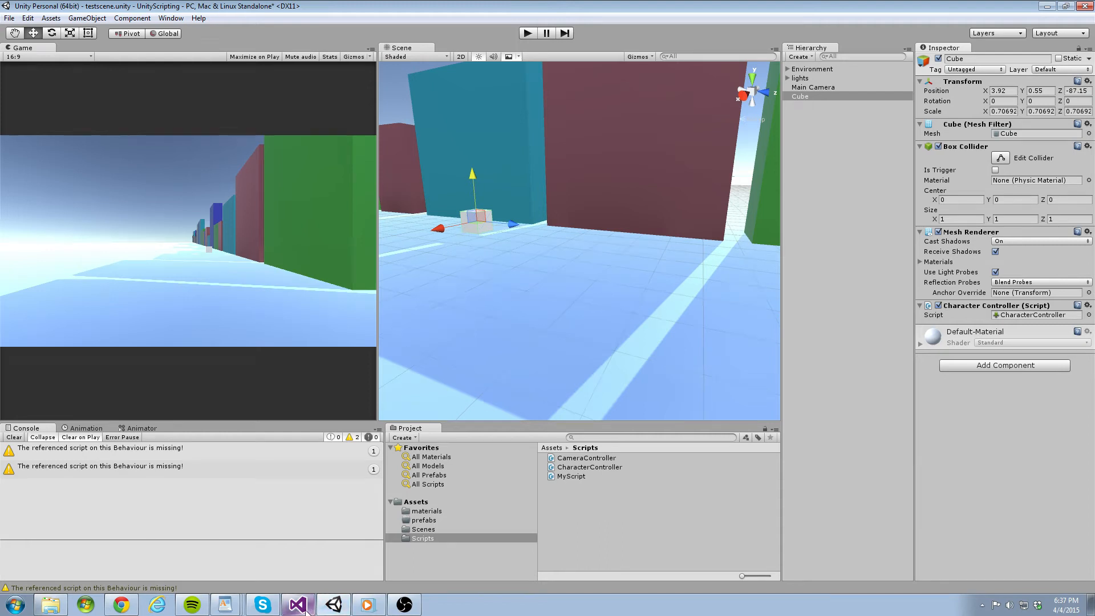
Comment out Translate and add //rotate with transform.Rotate(Vector3.up * 100 * Time.deltaTime).
{"action": "left_click", "coordinate": [297, 604]}
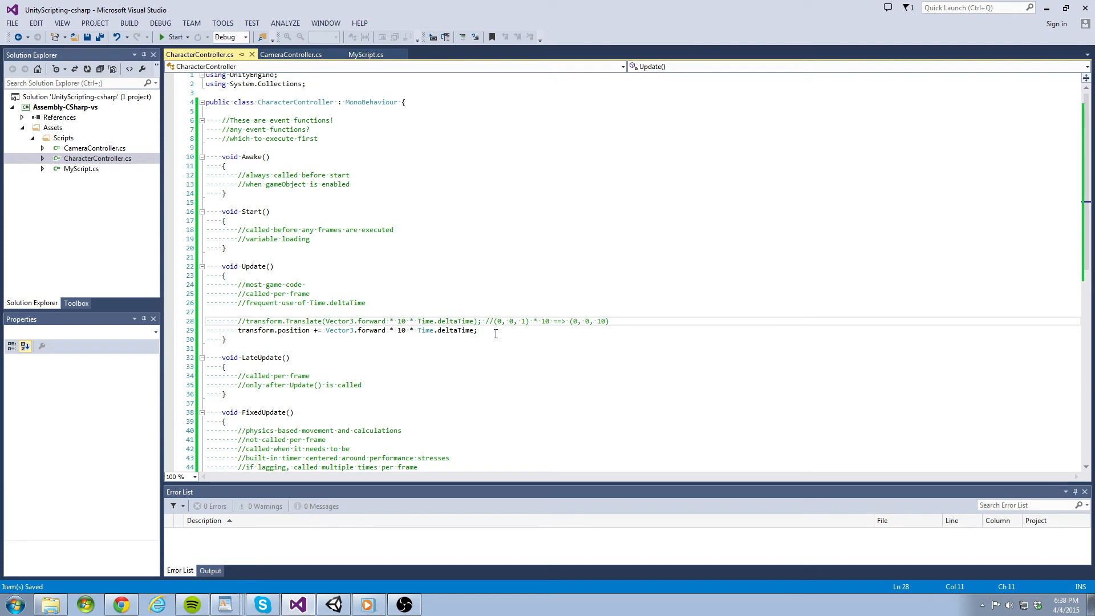
{"action": "left_click", "coordinate": [476, 330]}
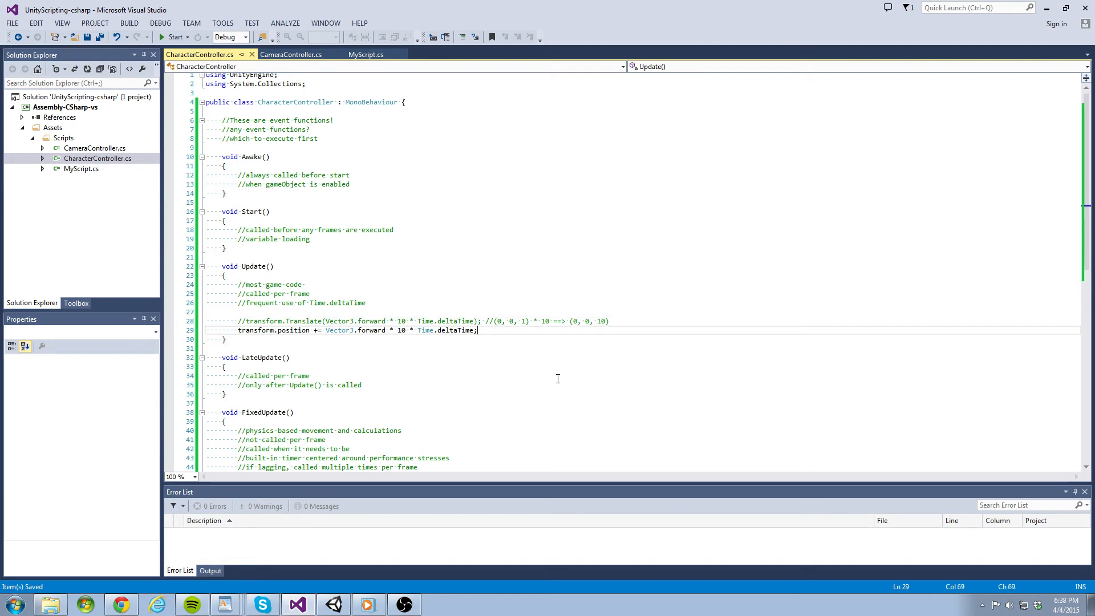
{"action": "type", "text": "//"}
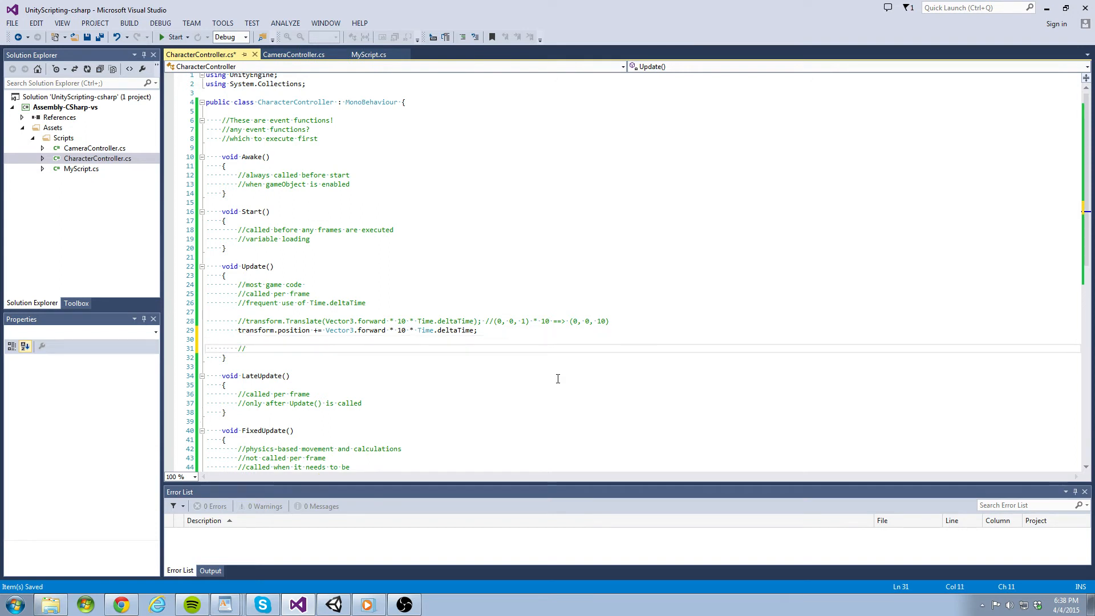
{"action": "type", "text": "//rotate"}
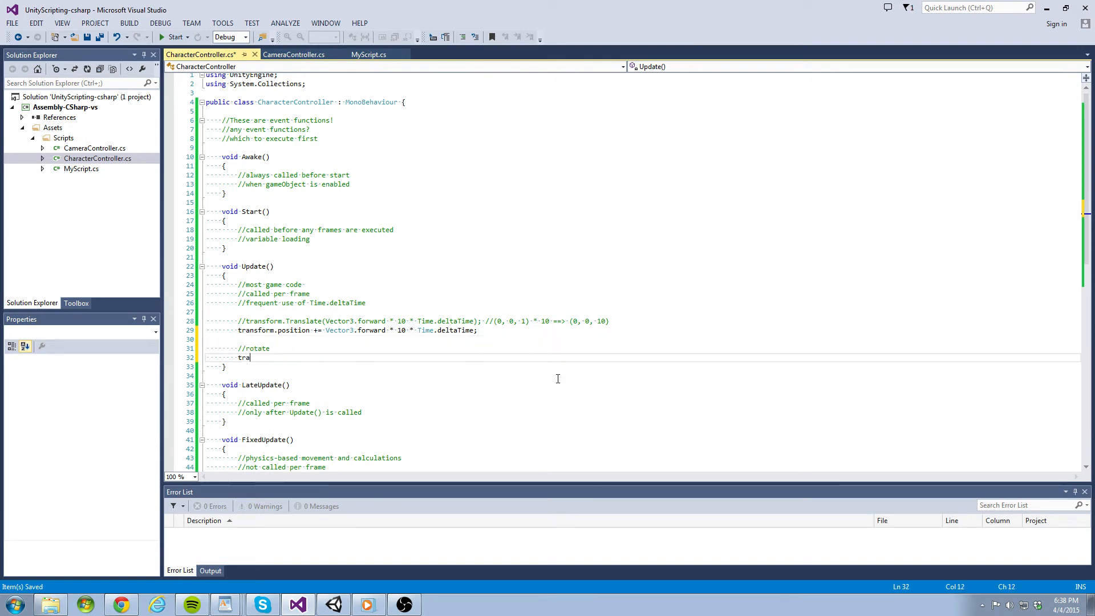
{"action": "type", "text": "nsform.Rotate("}
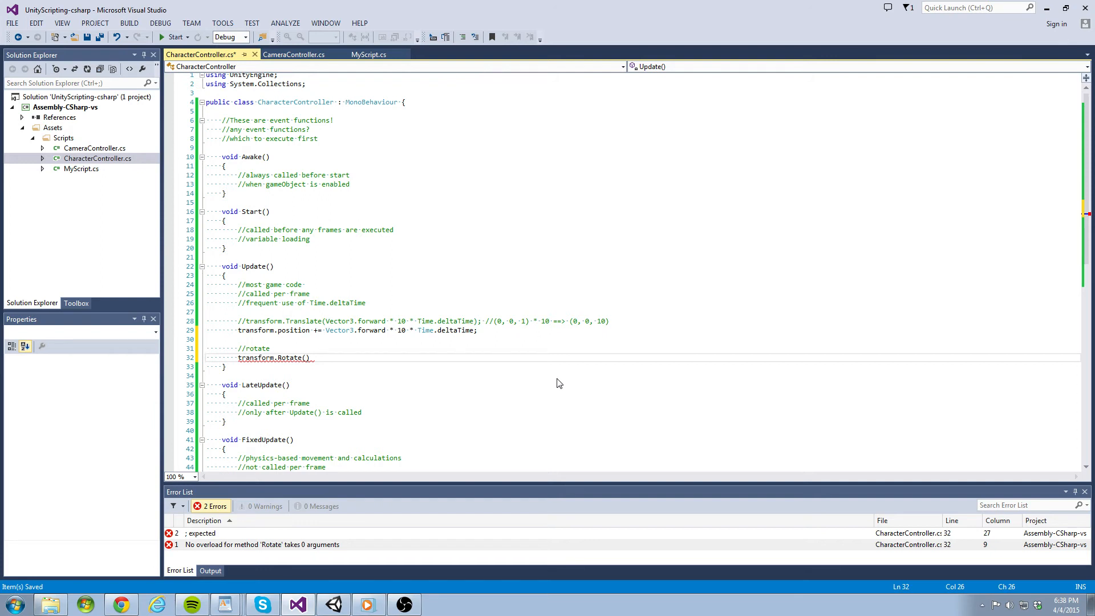
{"action": "type", "text": "Ved"}
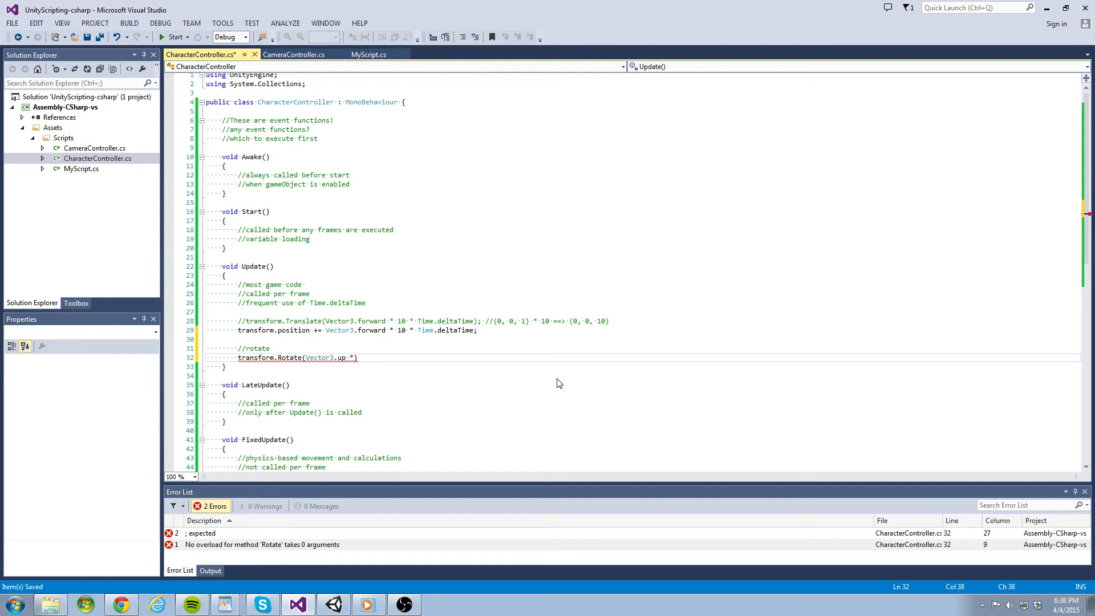
{"action": "type", "text": "100 * Time.del"}
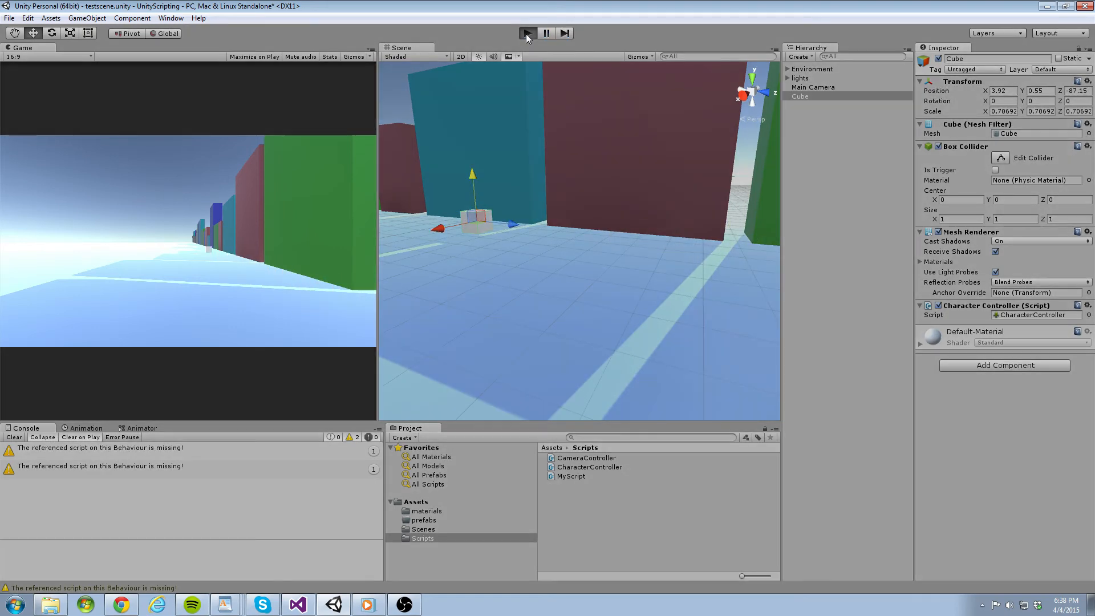
Play to test rotation, comment out the position line with //, and return to Unity.
{"action": "left_click", "coordinate": [527, 33]}
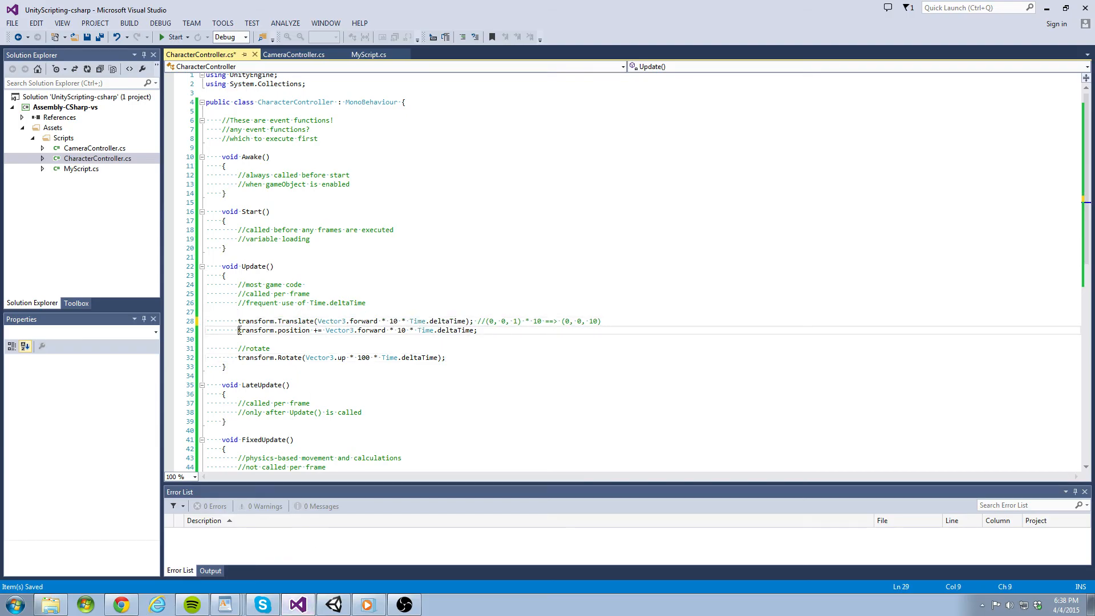
{"action": "type", "text": "//"}
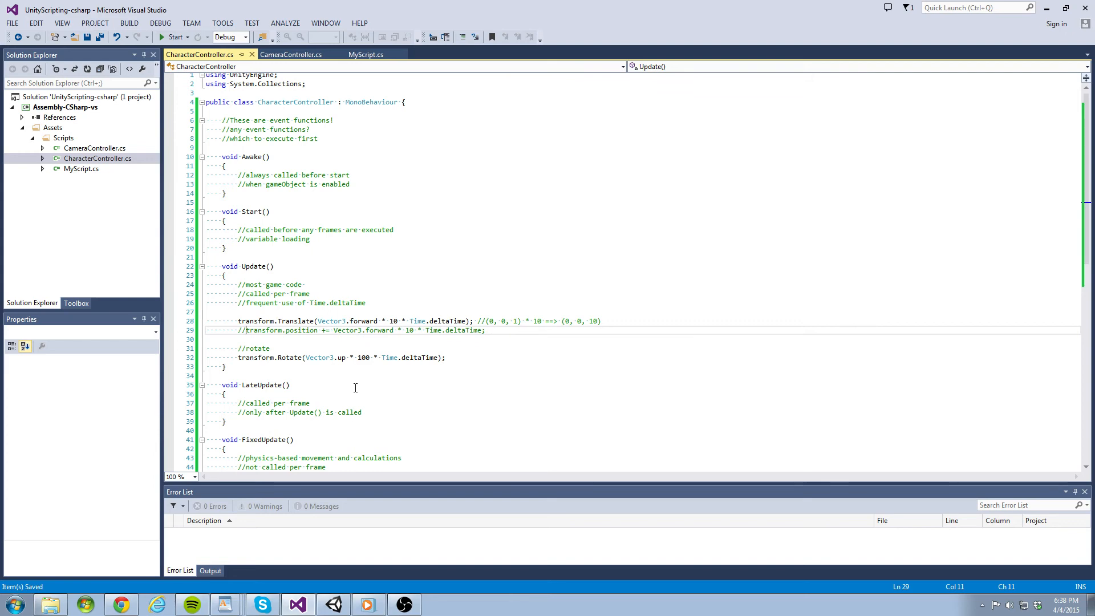
{"action": "left_click", "coordinate": [333, 605]}
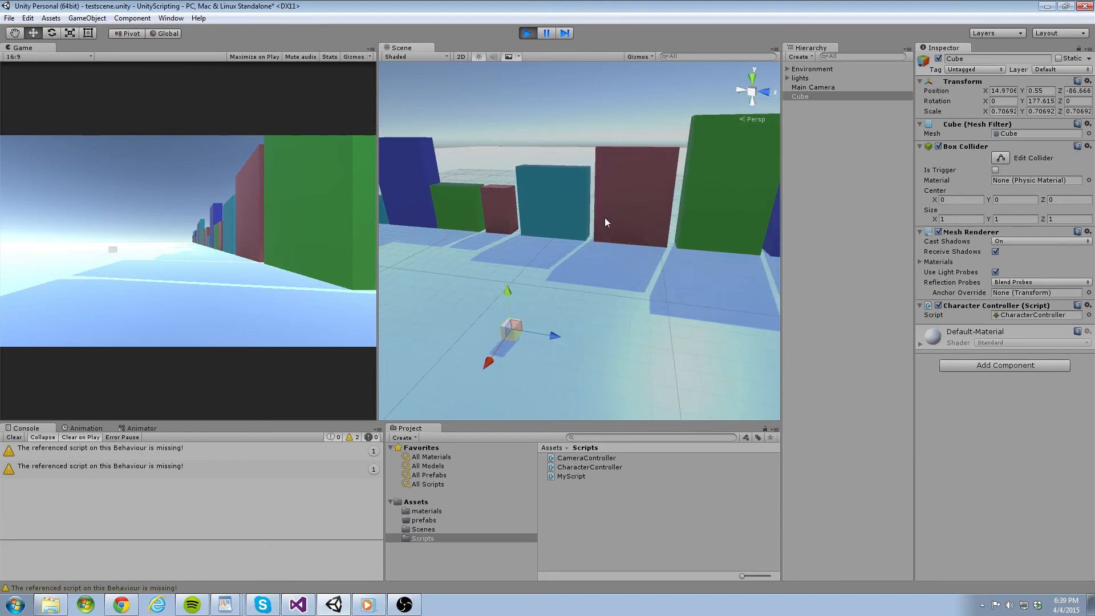
Orbit the Scene view to watch the moving, spinning cube circle, then stop Play.
{"action": "left_click_drag", "start_coordinate": [506, 329], "coordinate": [604, 248]}
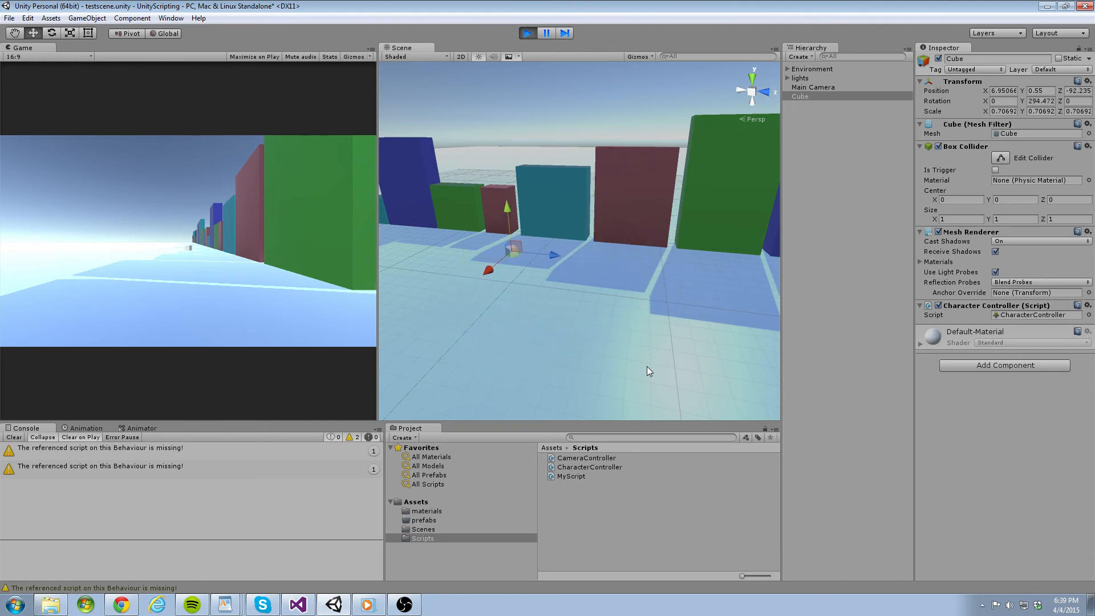
{"action": "left_click_drag", "start_coordinate": [510, 248], "coordinate": [594, 325]}
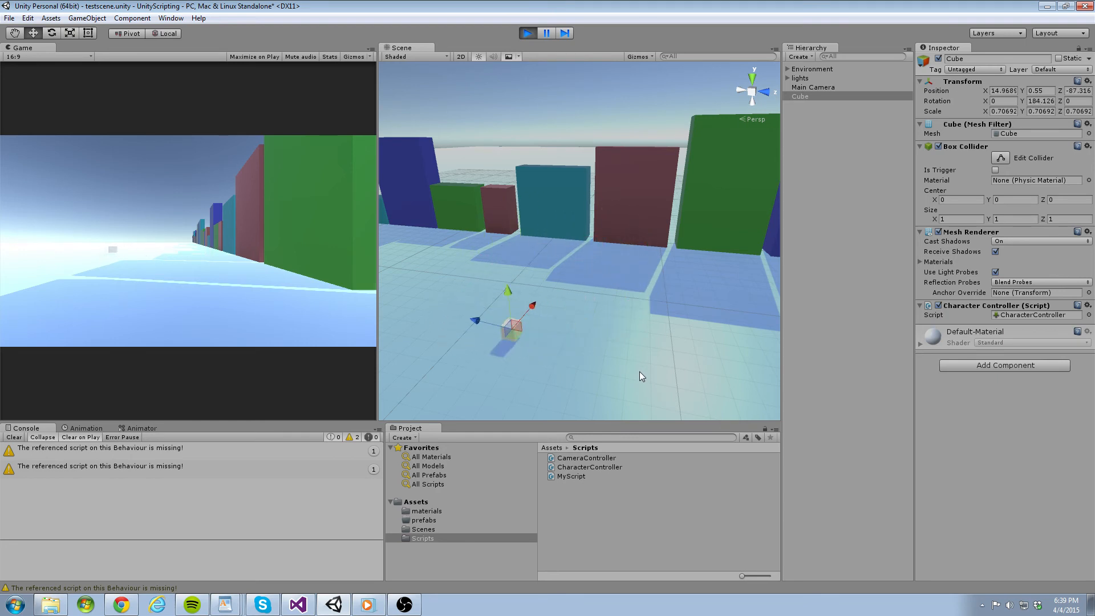
{"action": "left_click_drag", "start_coordinate": [507, 321], "coordinate": [607, 248]}
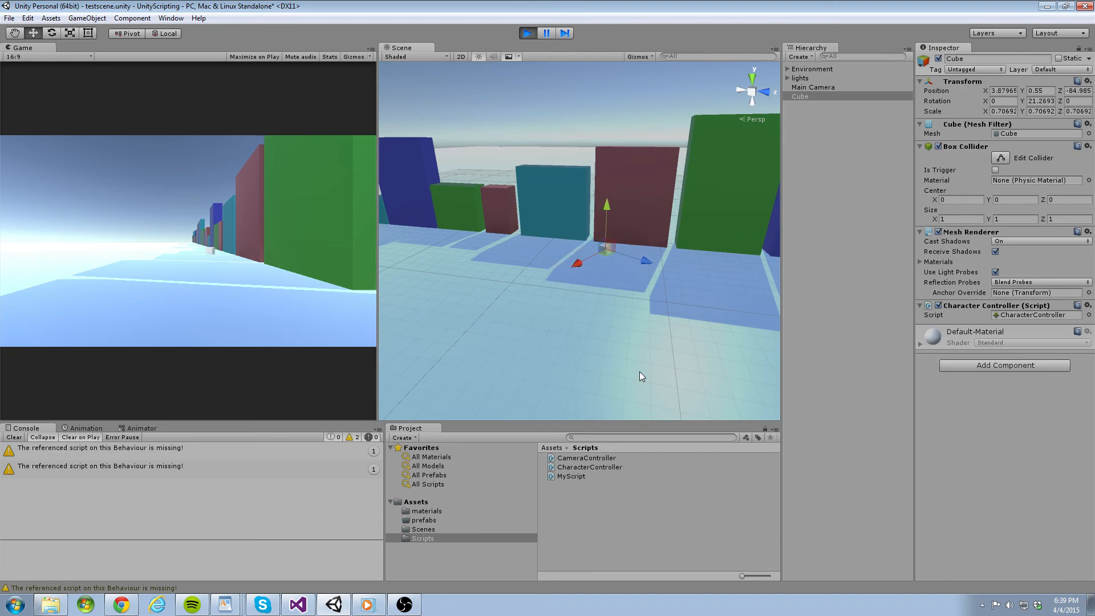
{"action": "left_click_drag", "start_coordinate": [607, 252], "coordinate": [468, 300]}
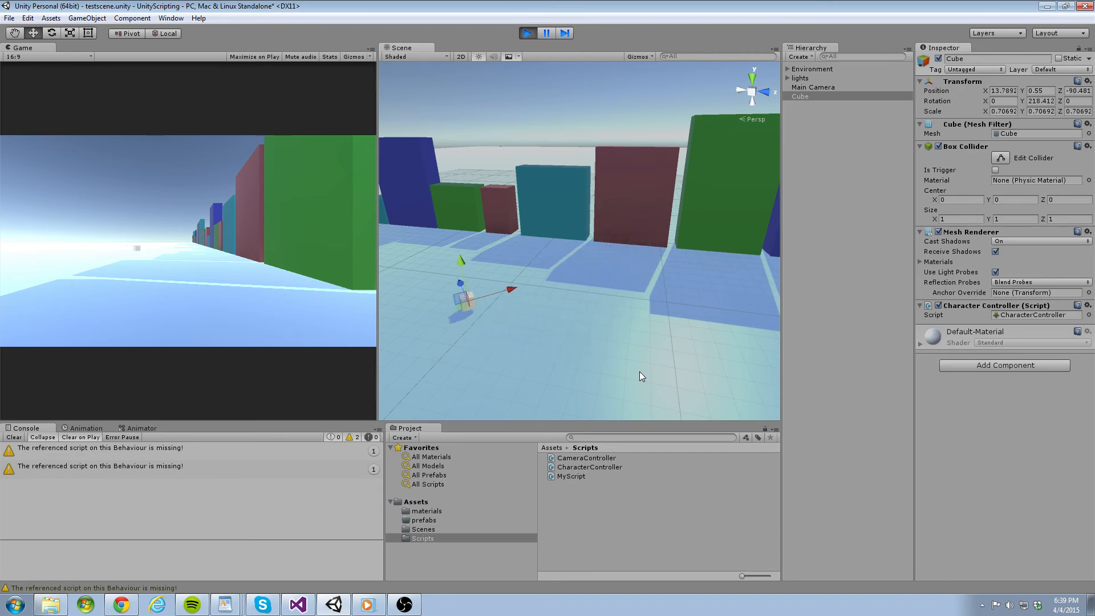
{"action": "left_click_drag", "start_coordinate": [464, 290], "coordinate": [632, 265]}
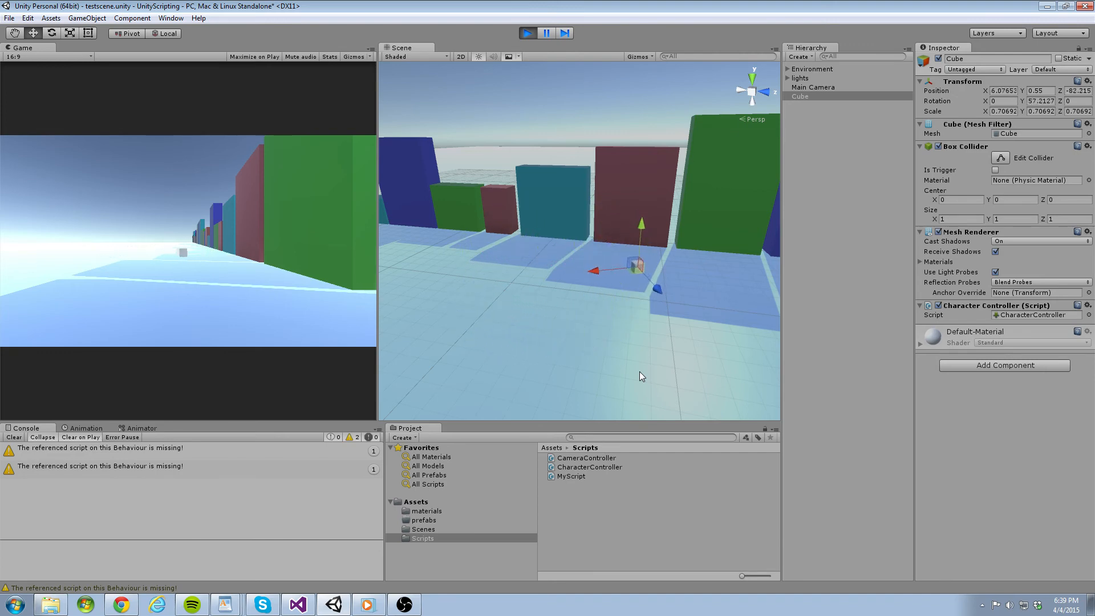
{"action": "left_click", "coordinate": [527, 33]}
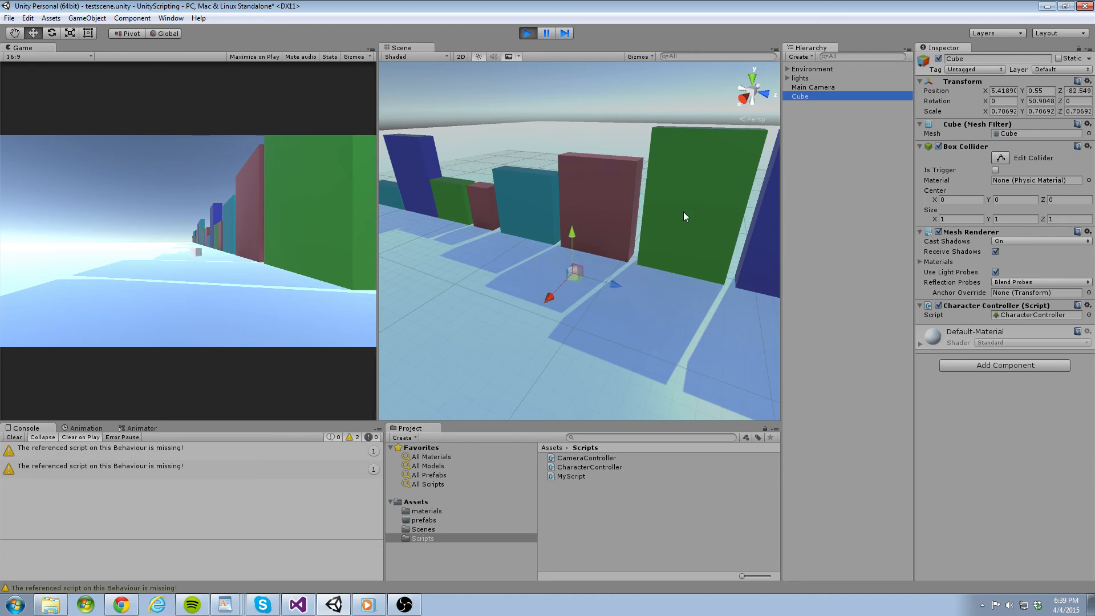
{"action": "left_click", "coordinate": [526, 33]}
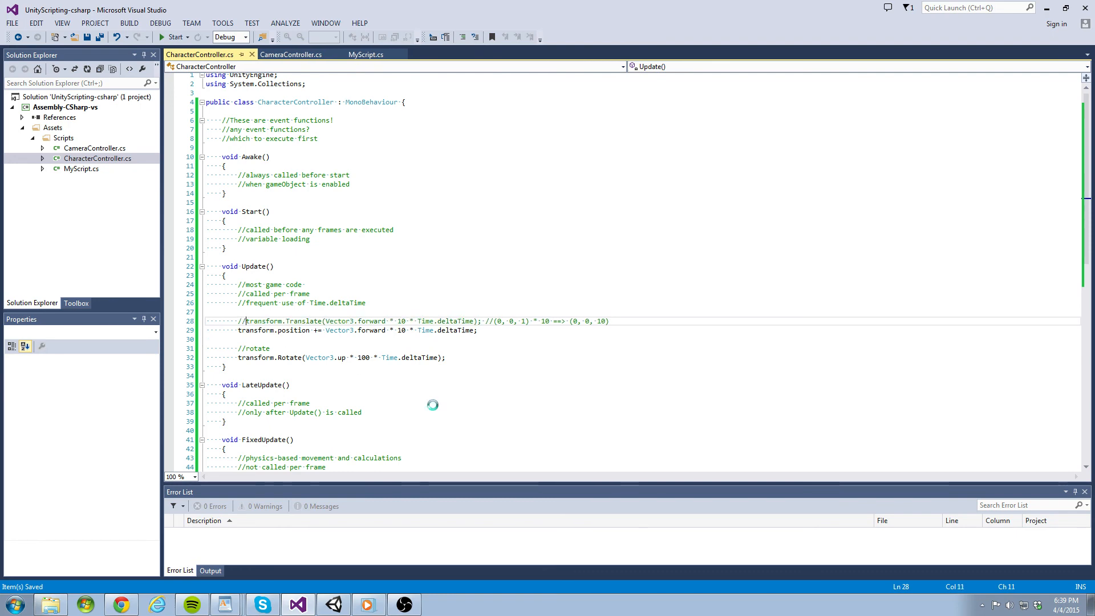
Play-test the position-update cube in Unity, then open the Assets materials folder.
{"action": "left_click", "coordinate": [333, 605]}
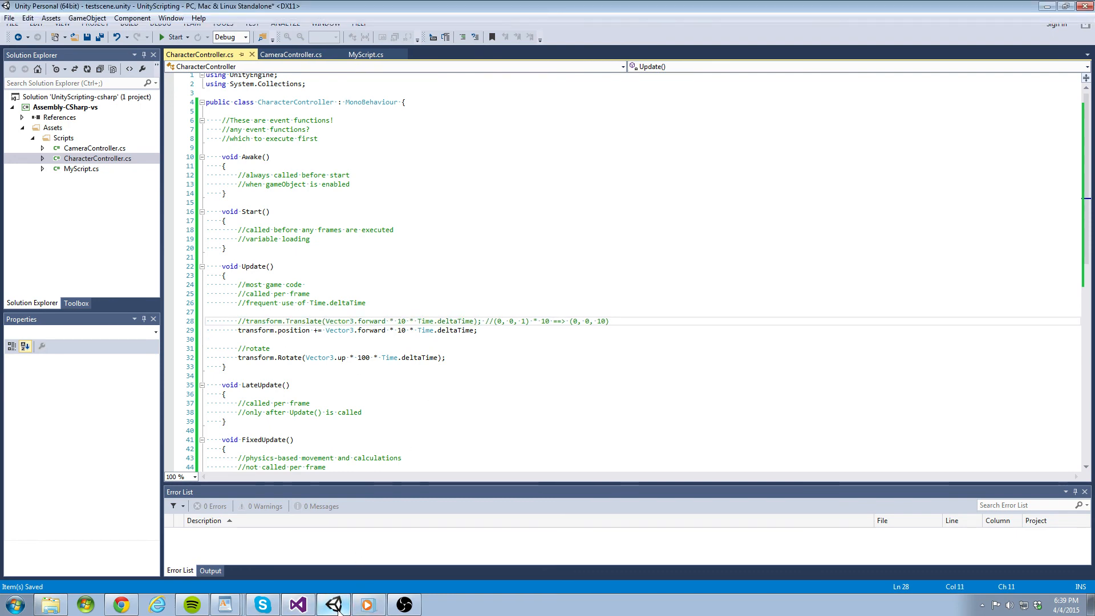
{"action": "left_click", "coordinate": [333, 604]}
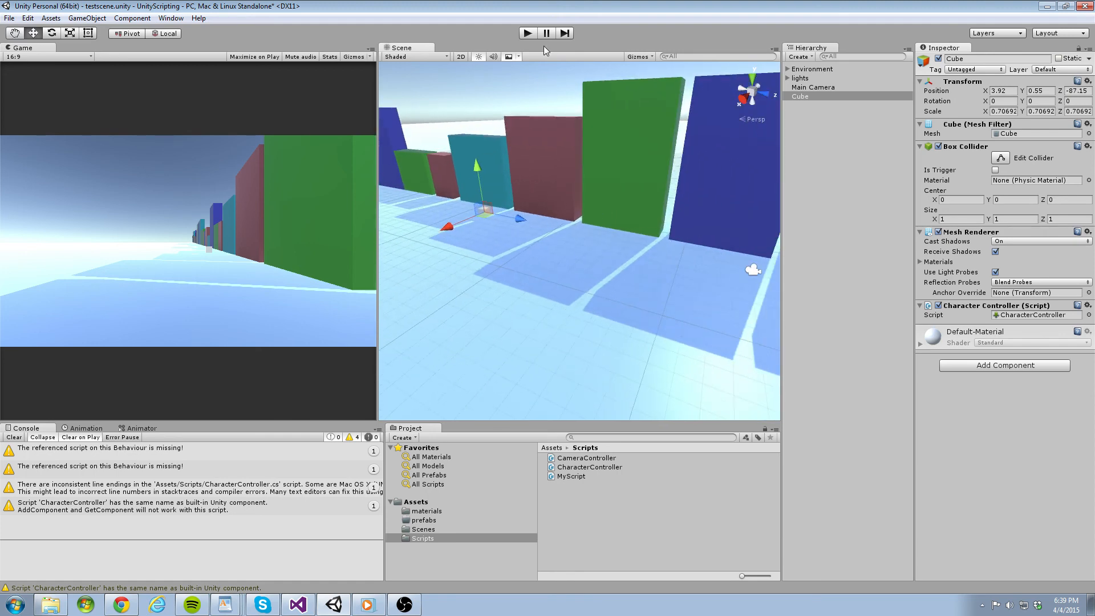
{"action": "left_click", "coordinate": [526, 33]}
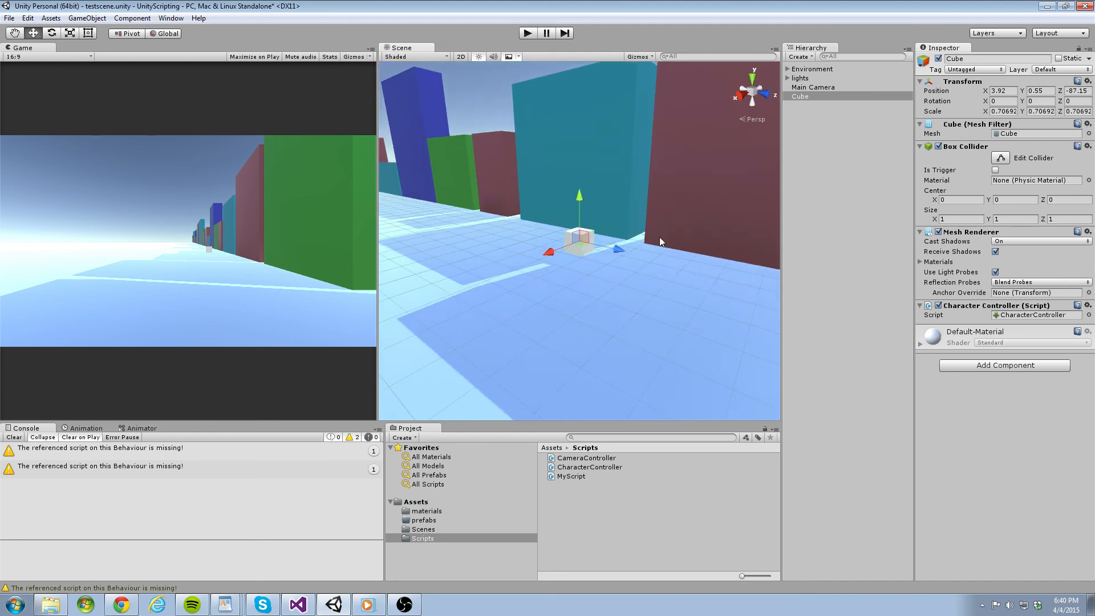
{"action": "mouse_move", "coordinate": [431, 516]}
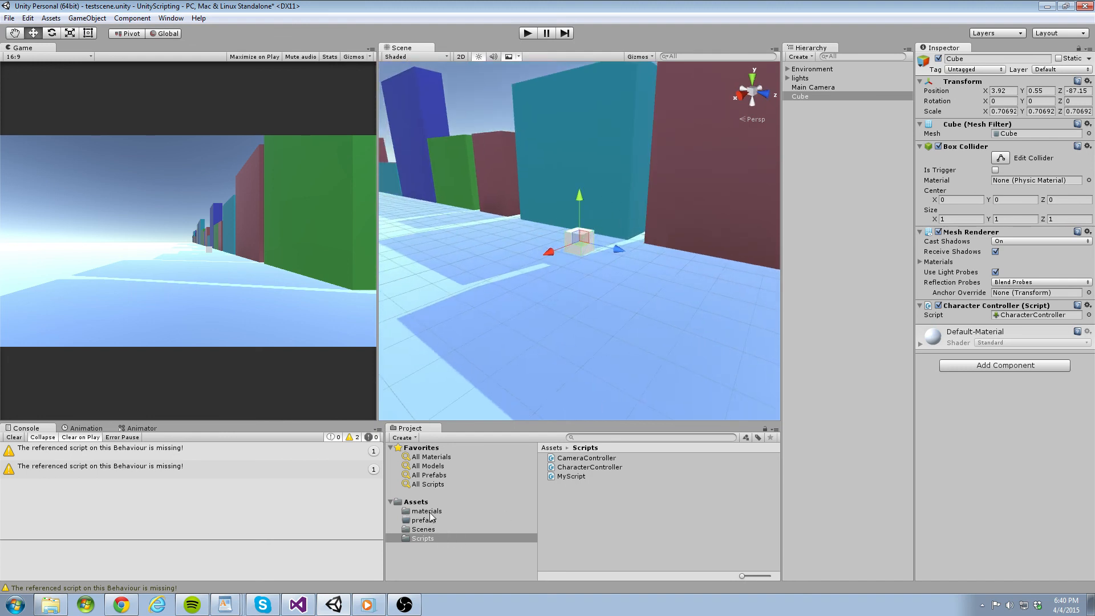
{"action": "left_click", "coordinate": [425, 511]}
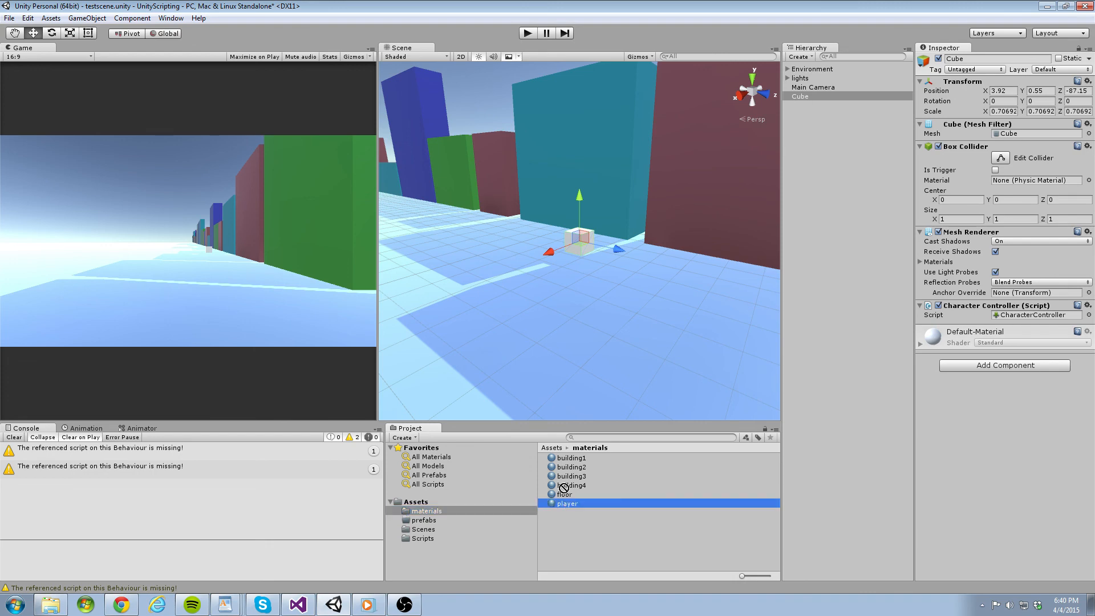